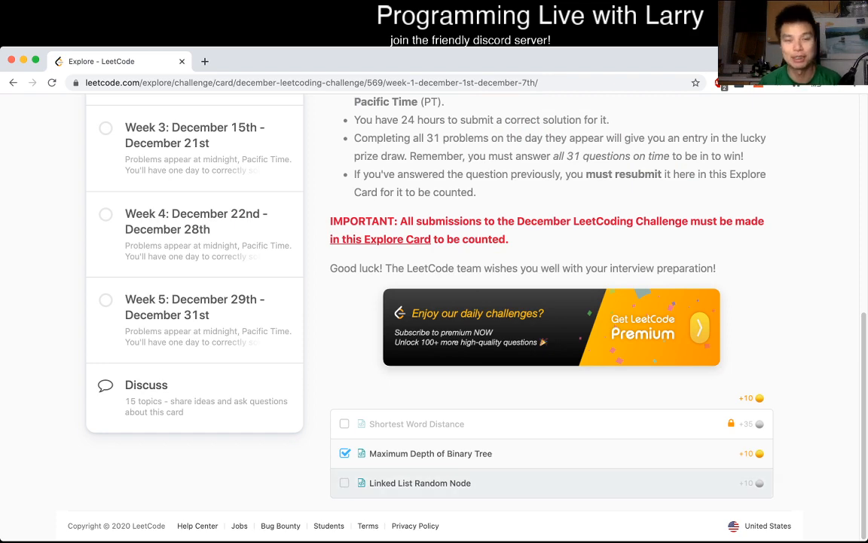
Step: Open the Linked List Random Node problem from the December challenge card
click(419, 482)
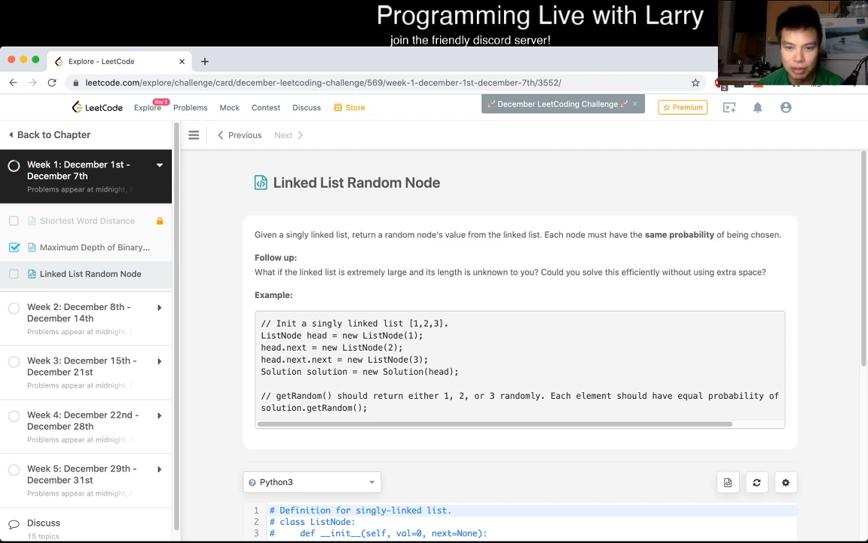
double_click(470, 271)
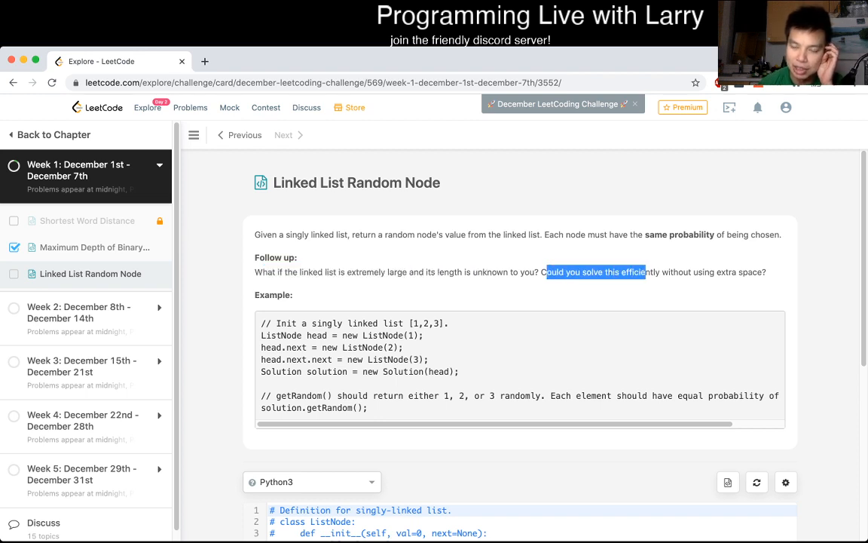
scroll(down, 3)
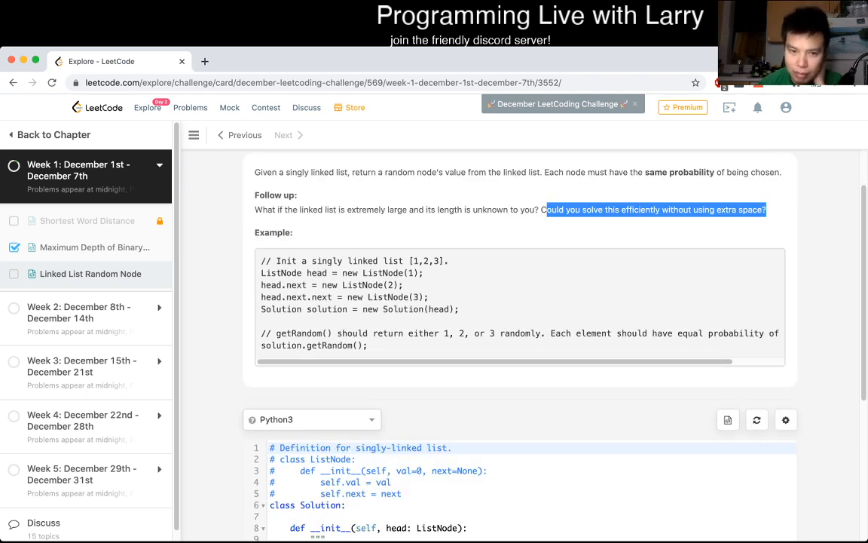
scroll(down, 3)
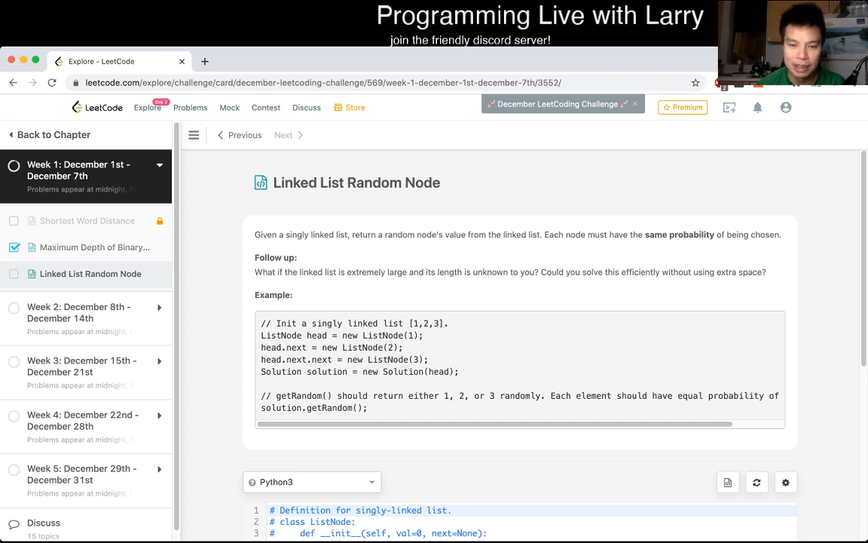
scroll(down, 3)
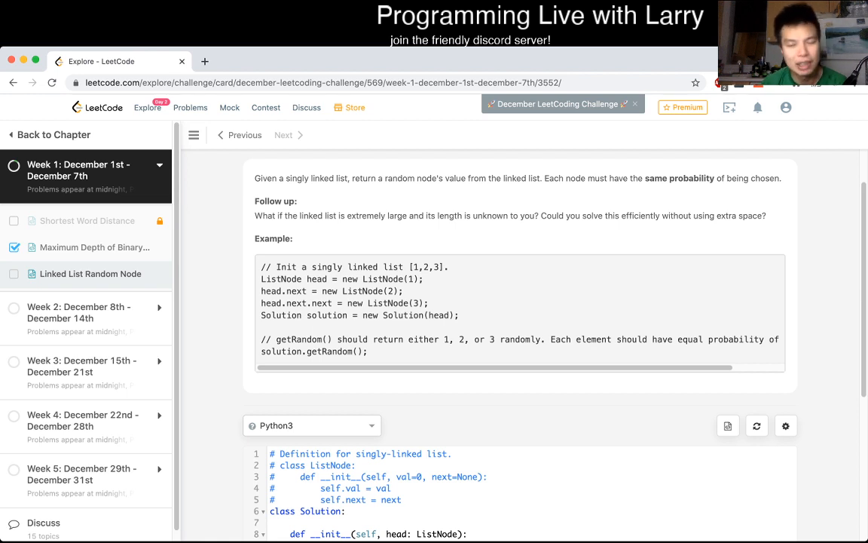
scroll(down, 3)
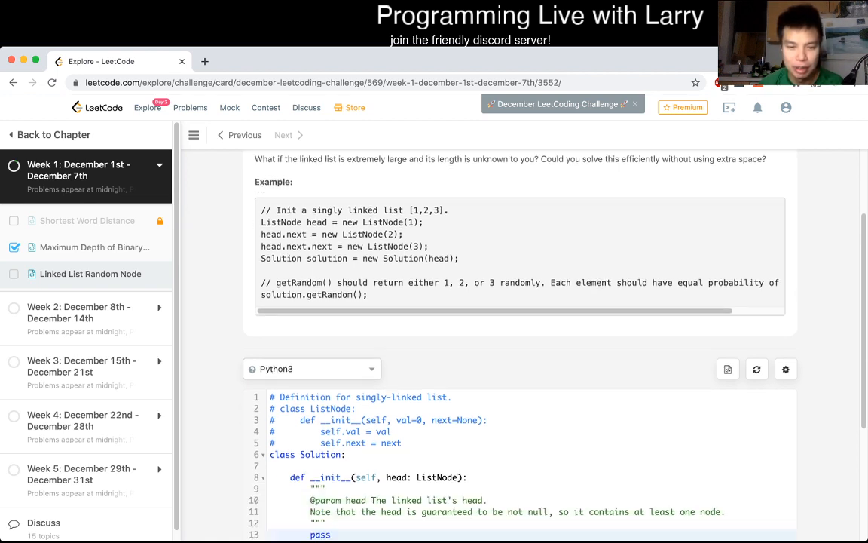
scroll(down, 3)
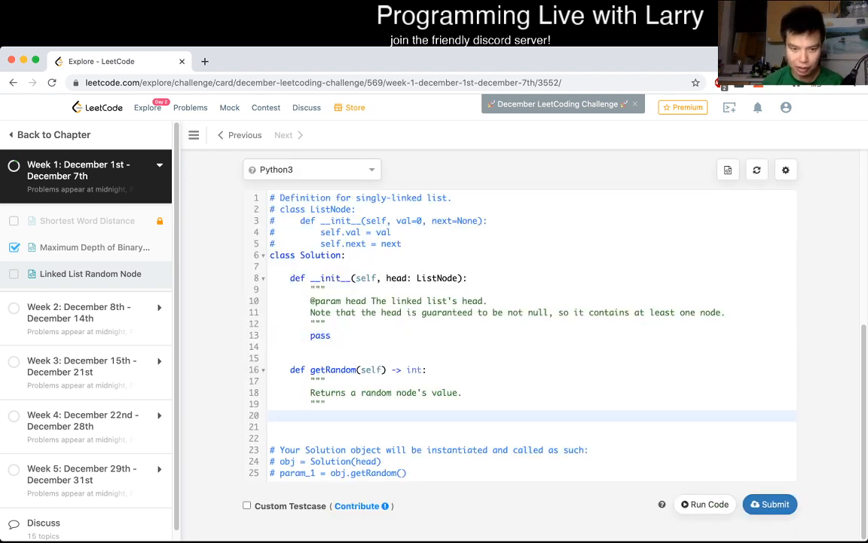
Step: Write the comment '# reservoir sampling' under getRandom's docstring, fixing a mistyped letter
text(# Rese)
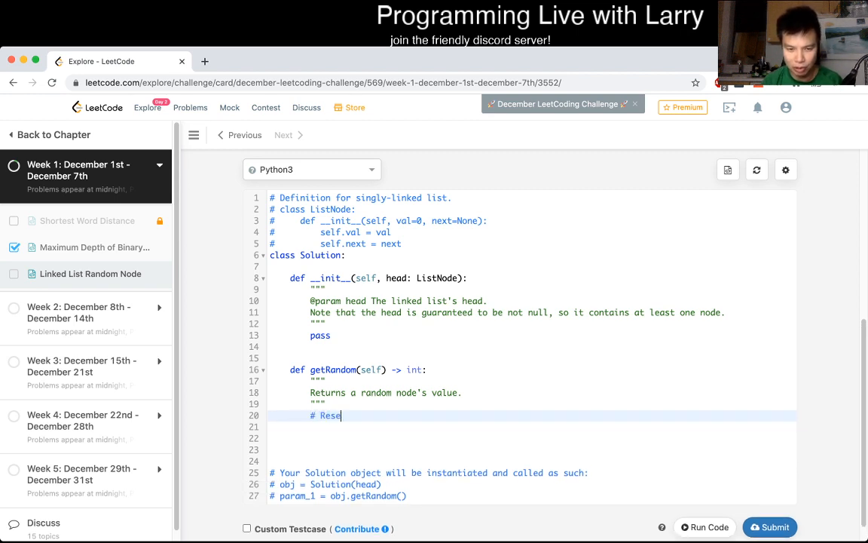
text(r)
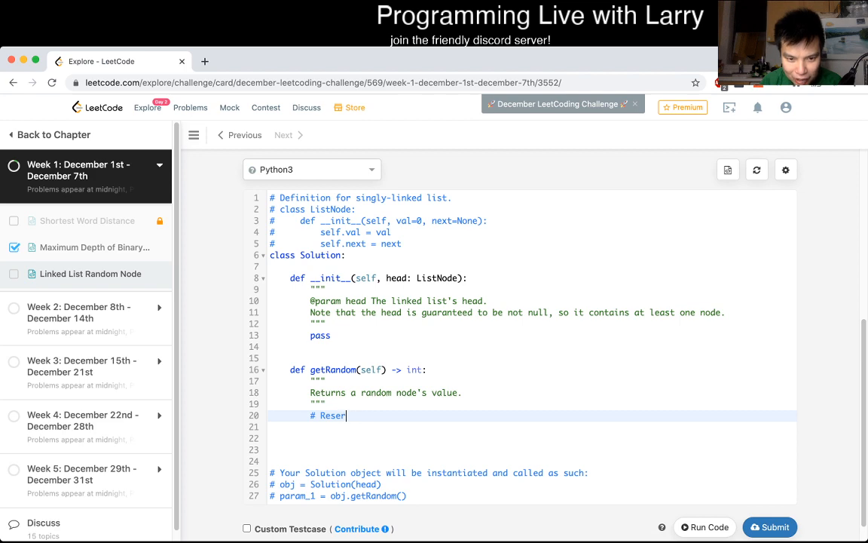
key(Backspace)
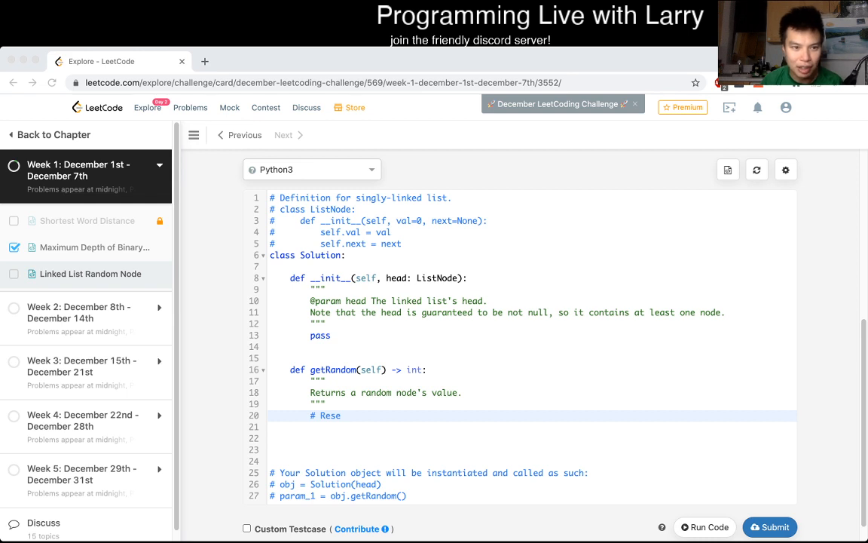
double_click(328, 416)
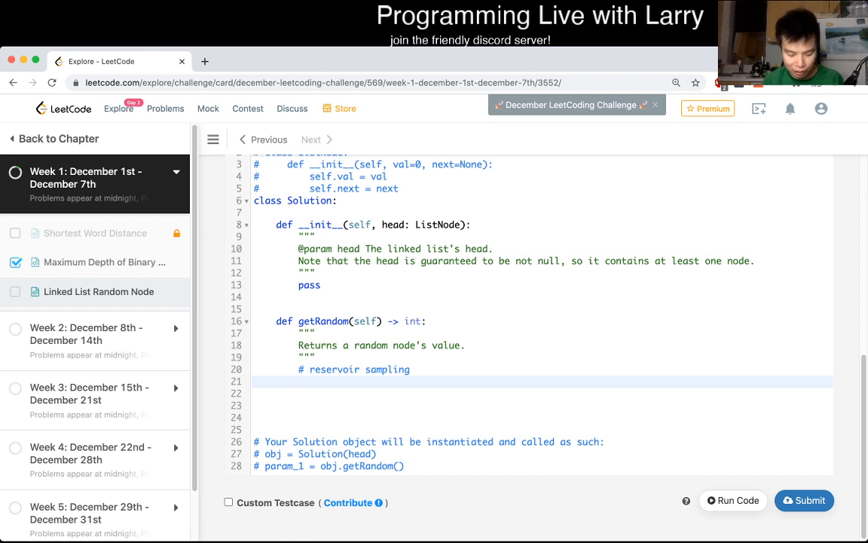
Step: Comment that N = number of nodes and each has 1/N probability of getting picked
text(# N)
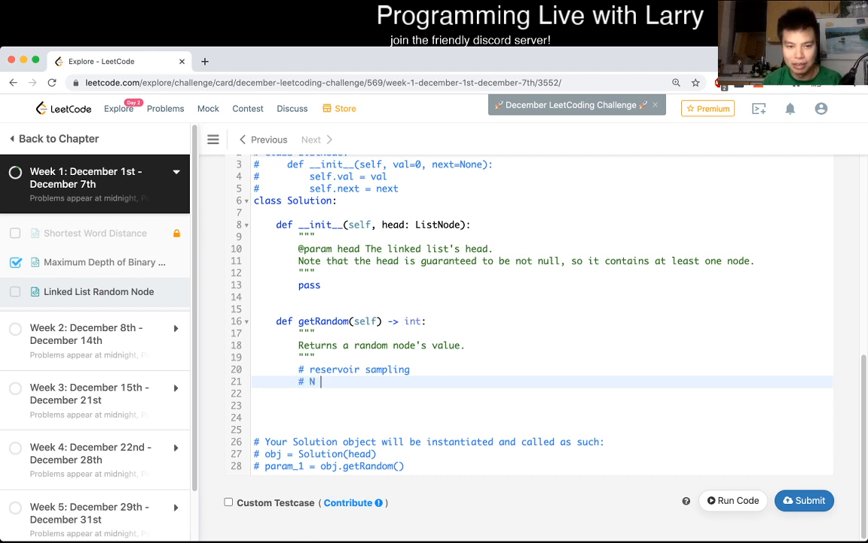
text(= number of nodes)
click(543, 393)
text(#)
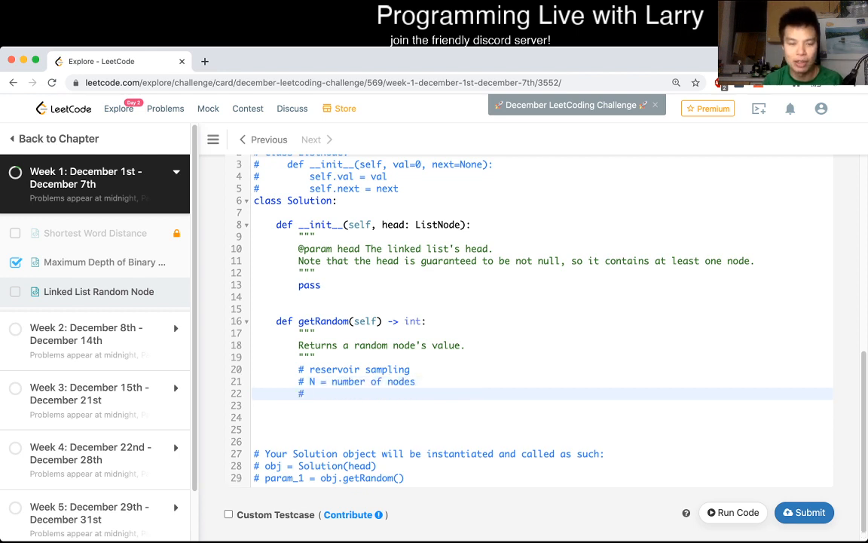
text(1/)
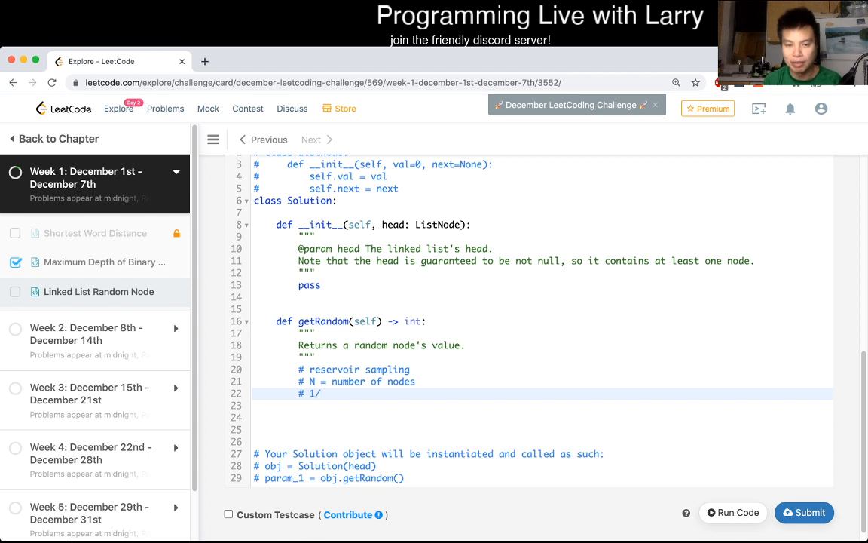
text(N)
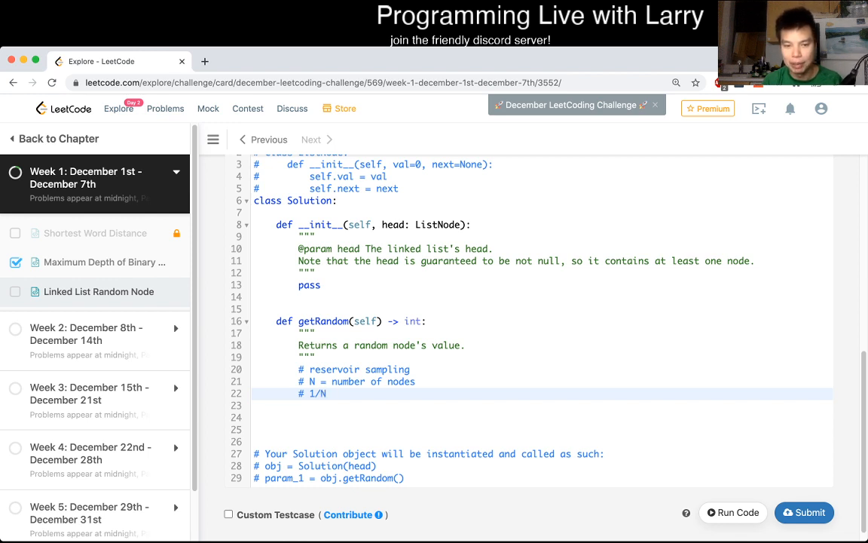
text(probability of getting picked)
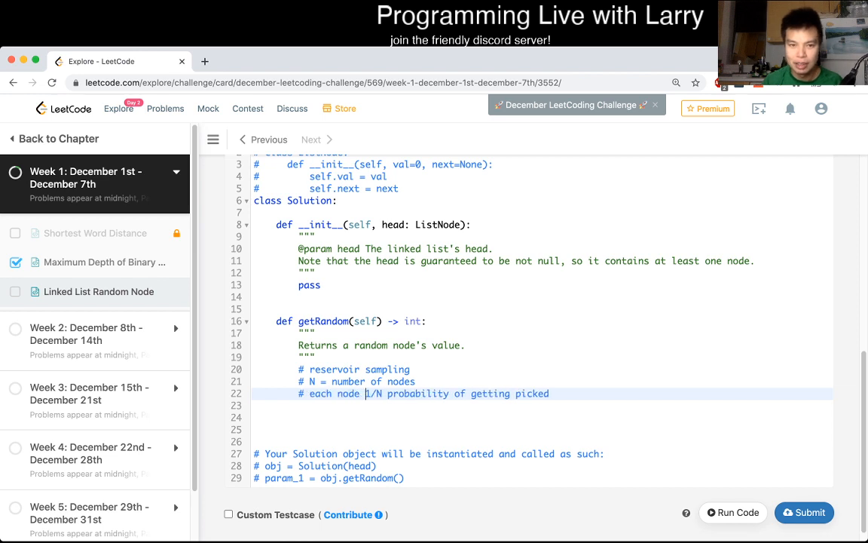
scroll(down, 3)
text(#)
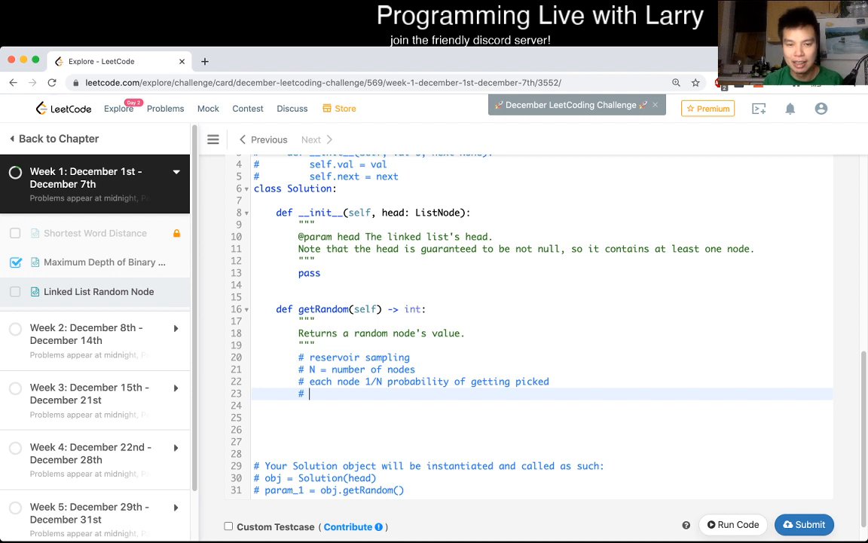
Step: Comment that K = nodes we've seen and the current node has 1/K probability of getting picked
text(K = number of nod)
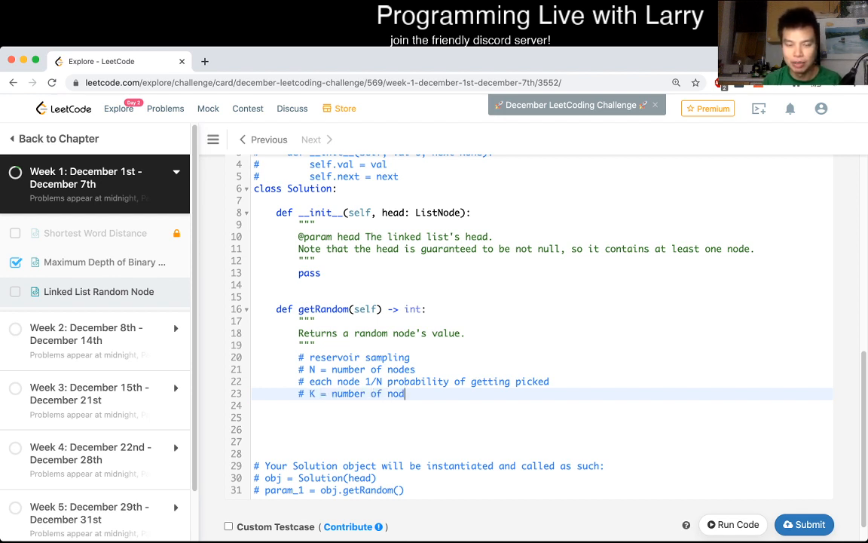
text(es we've seen)
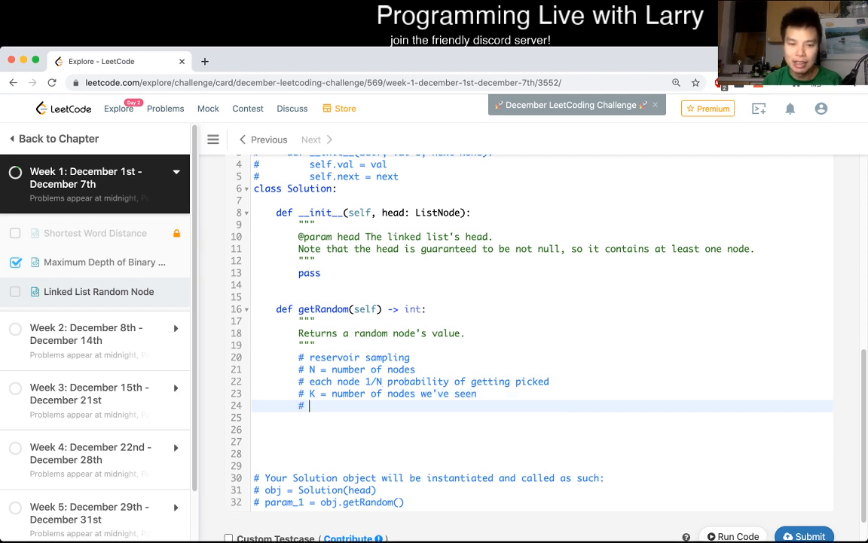
text(this current node has a)
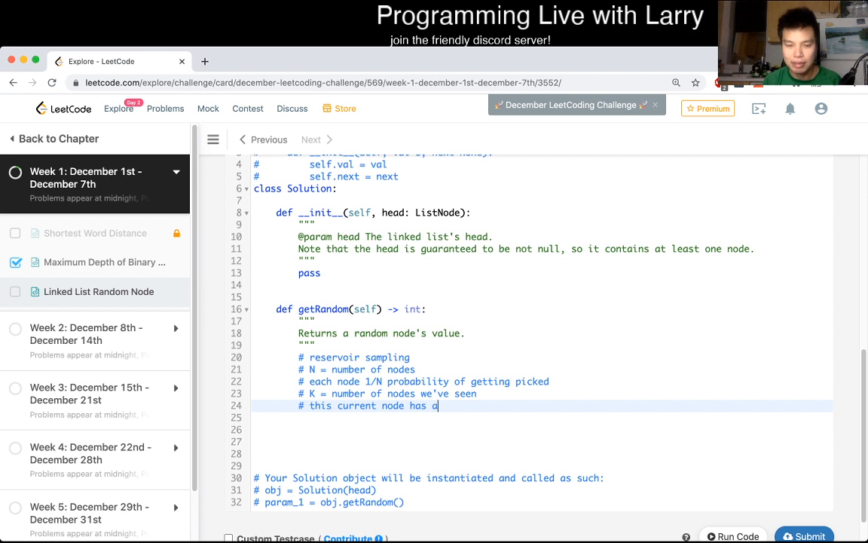
text(1/K)
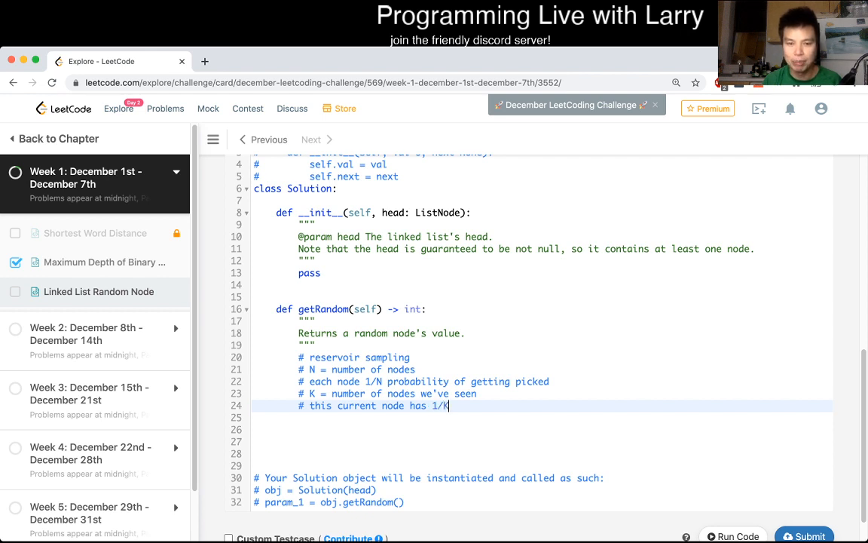
text(probability of)
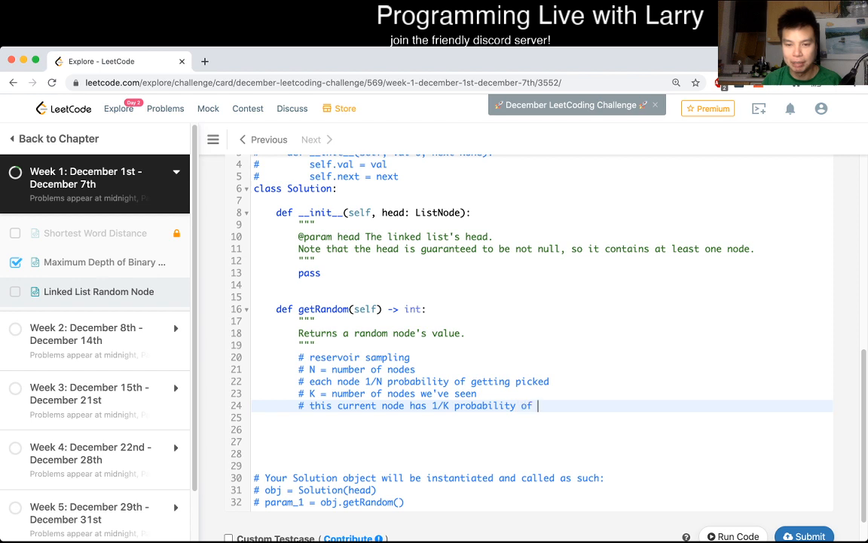
text(getting picked)
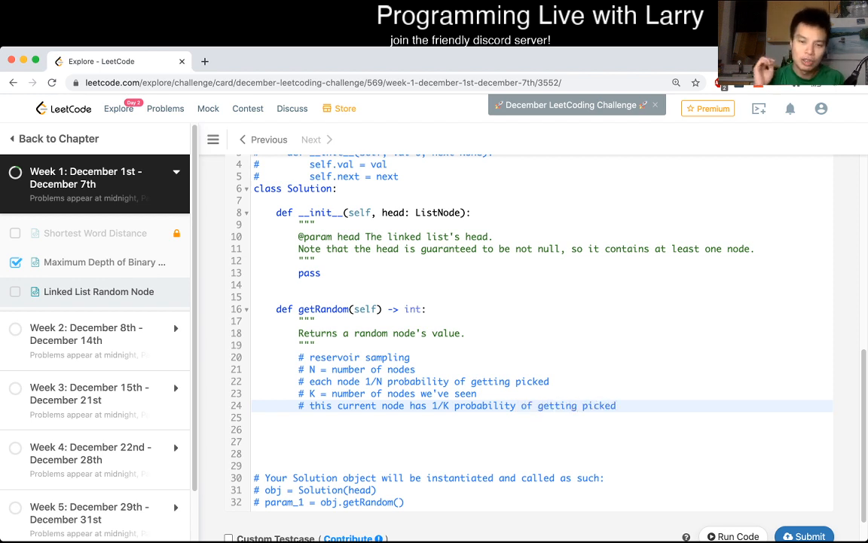
key(Enter)
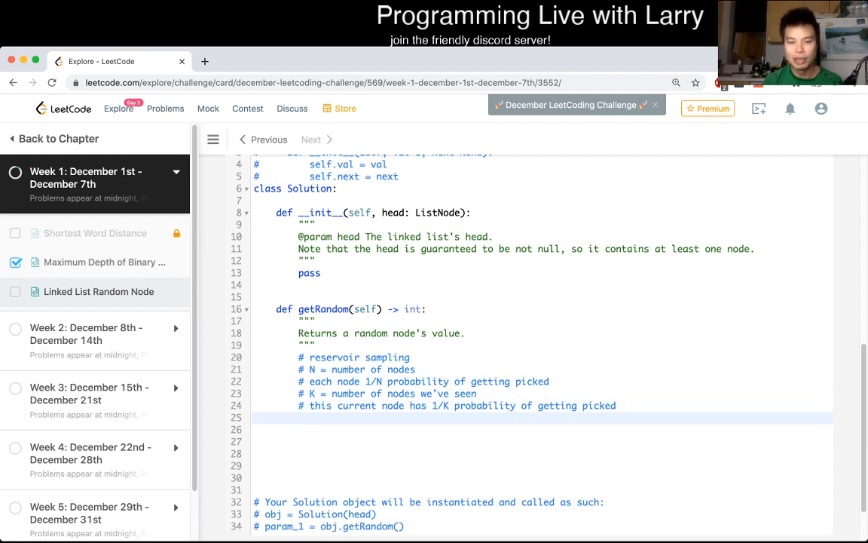
Step: Comment the K = 1 case: the single node has a 100% chance of getting picked
text(#)
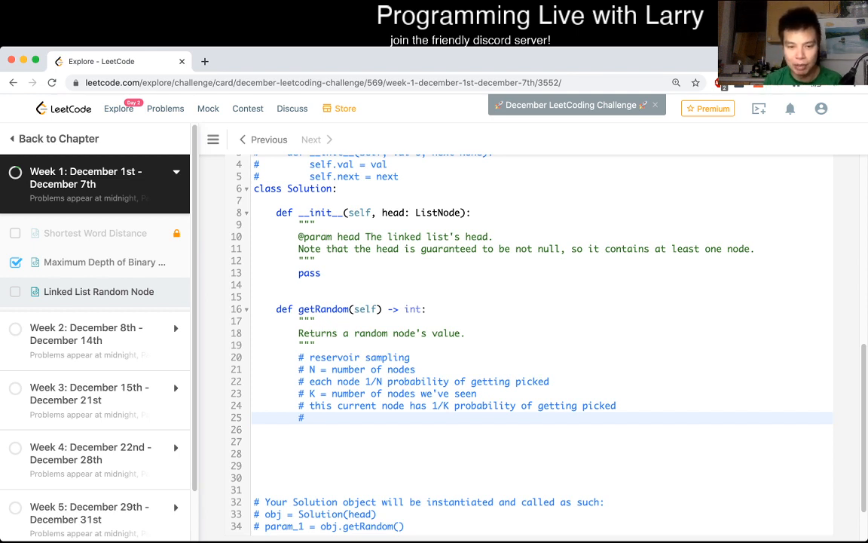
text(K = 1)
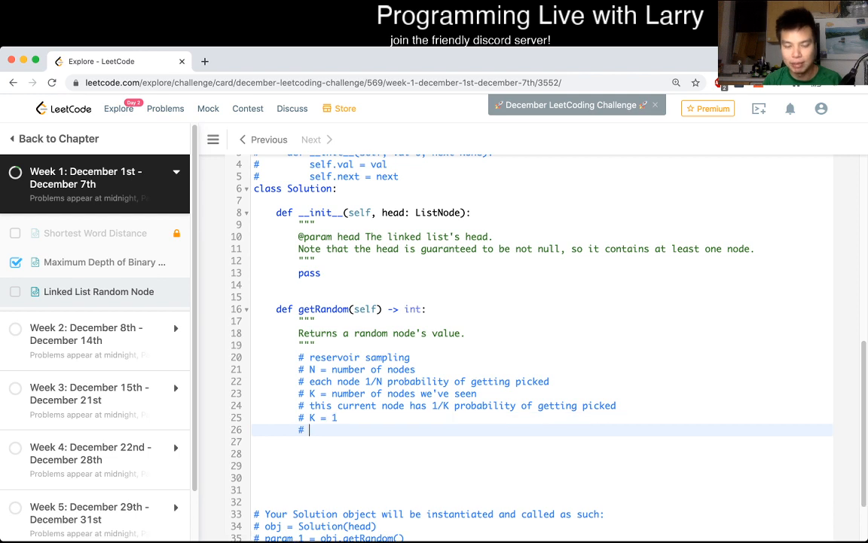
text(100%)
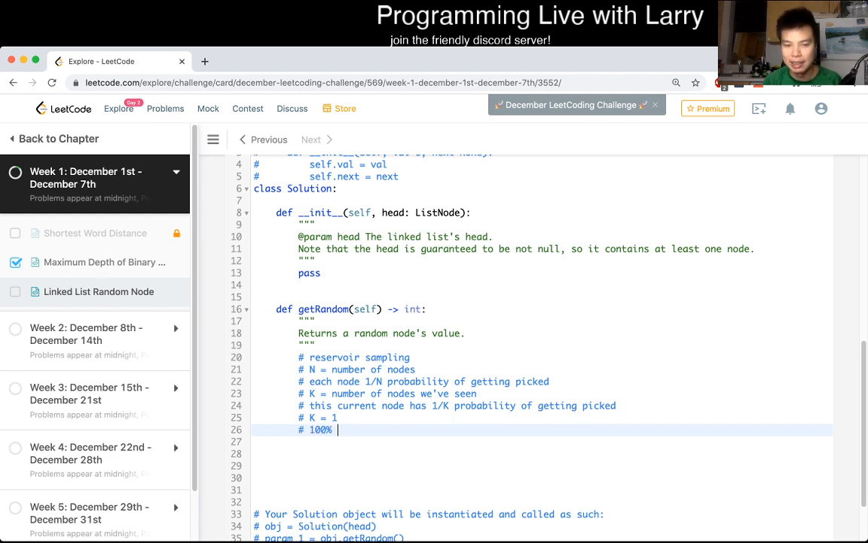
text(getting o)
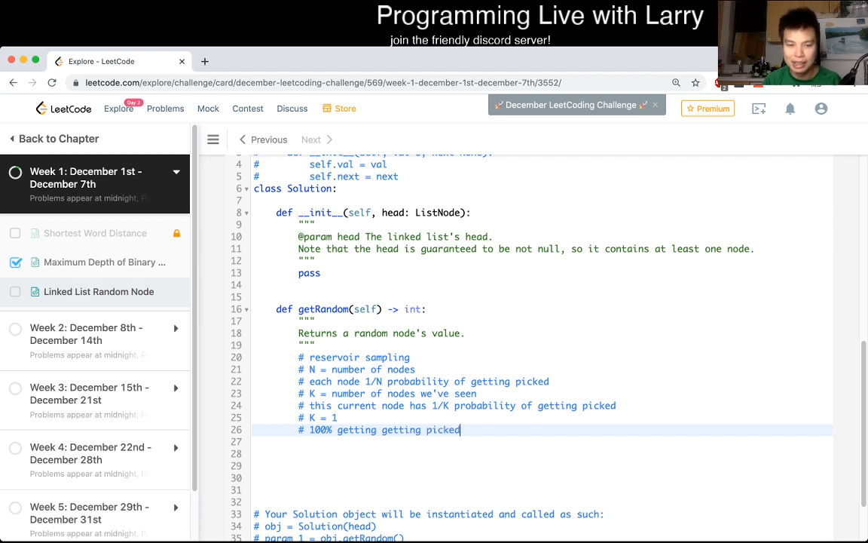
Step: Comment the K = 2 case: second node 50%, first node 50% chance of getting kicked out by the second
text(# K = 2)
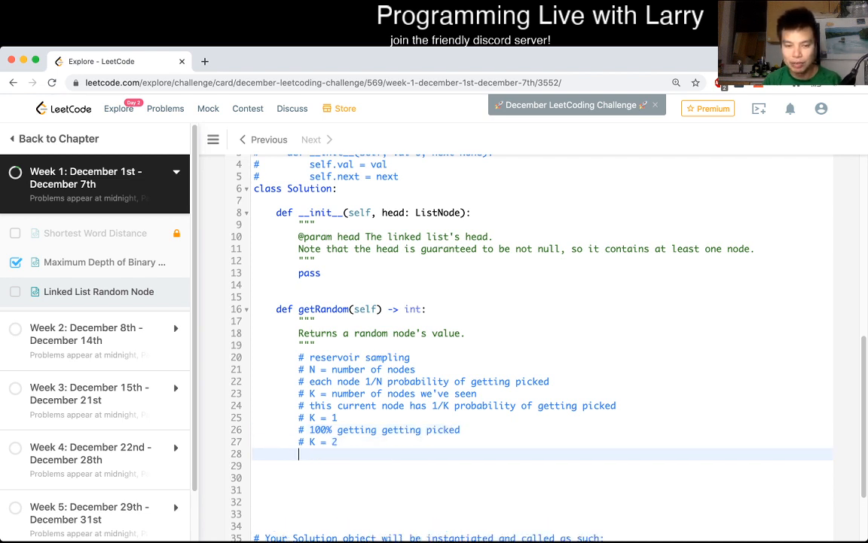
text(# 50% getting)
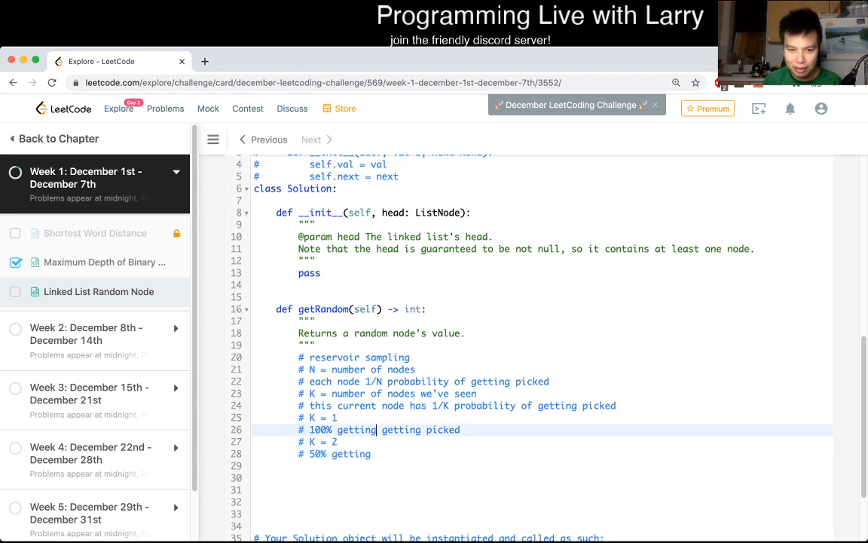
text(chanc)
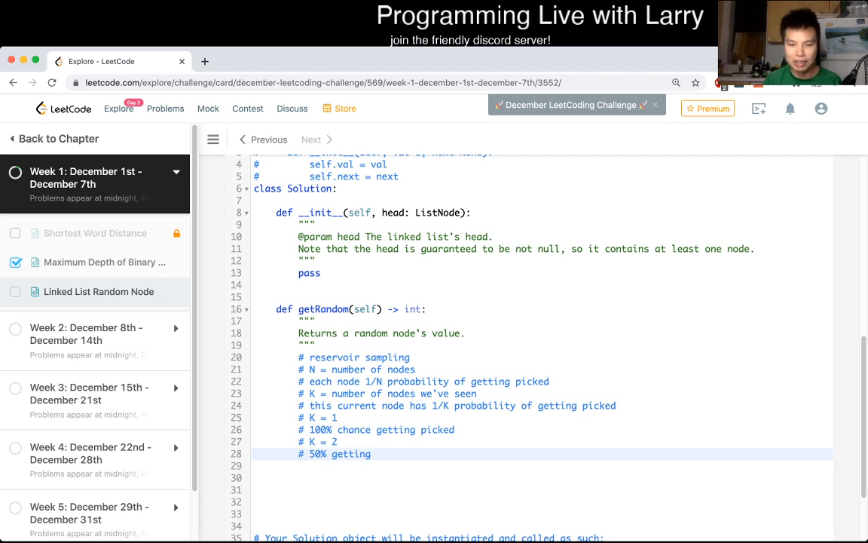
text(picked)
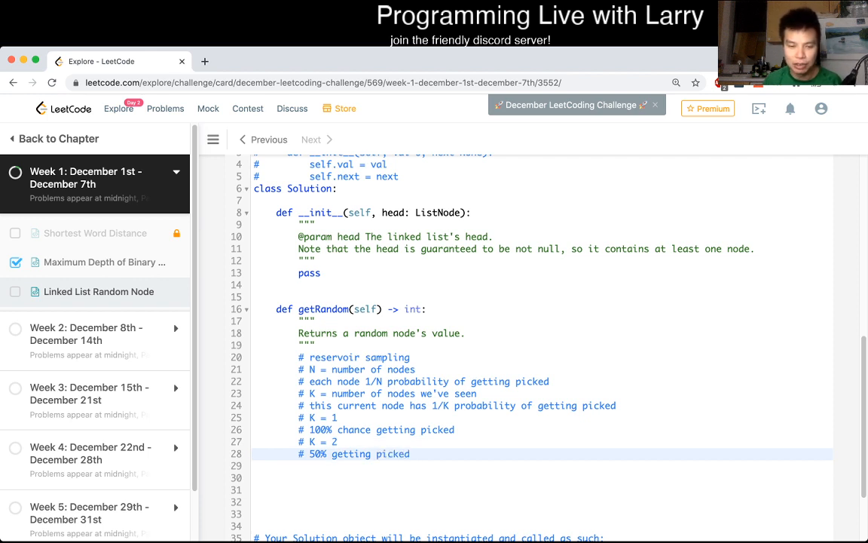
text(first node has 10)
click(541, 465)
text(# second node has 50% ge)
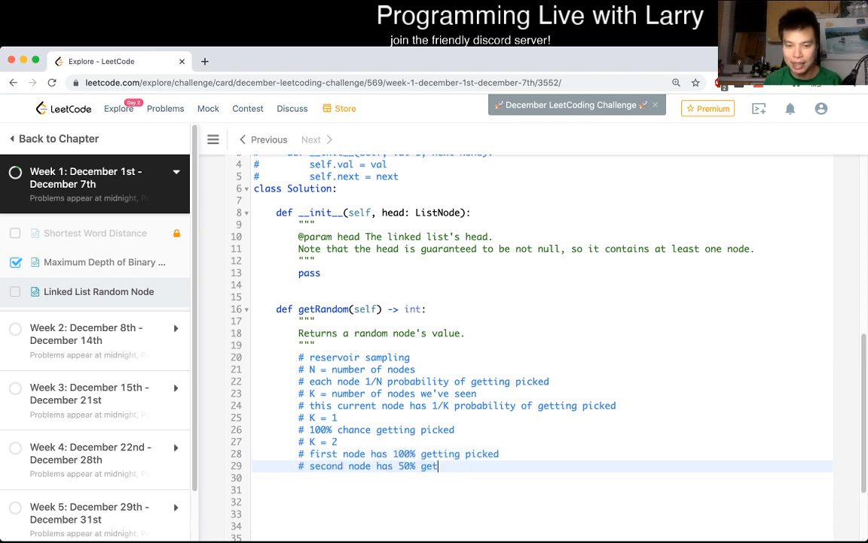
text(ting picked ->)
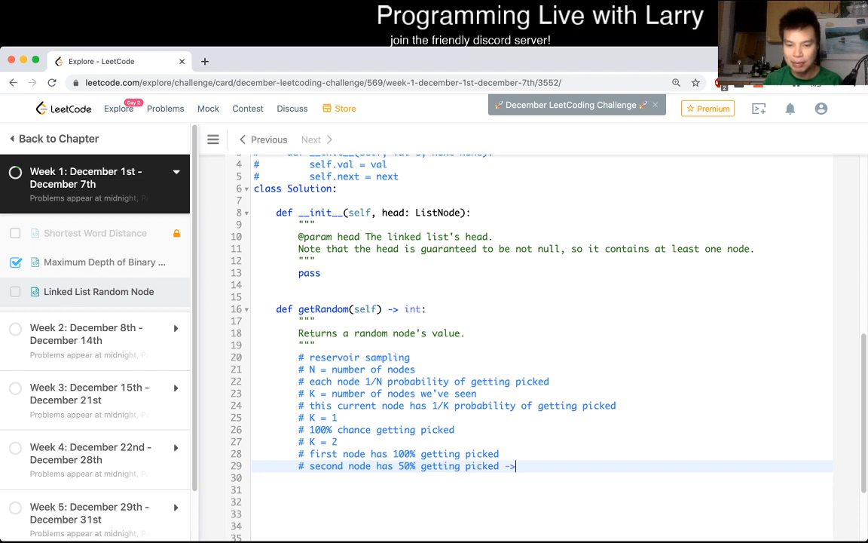
text(50%)
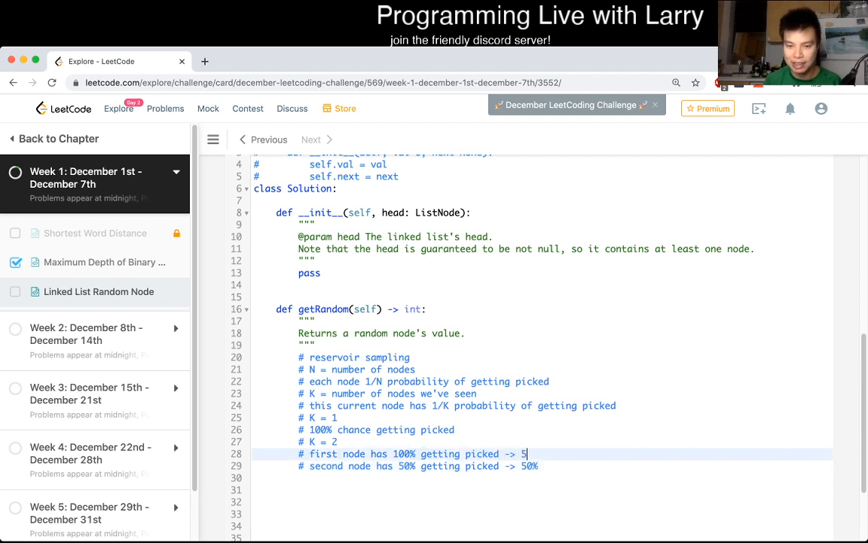
text(0% chance of getting k)
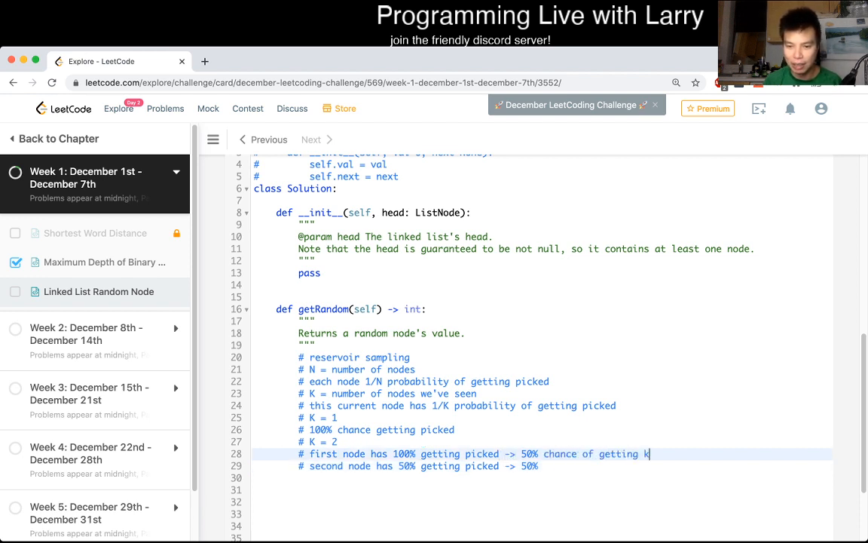
text(icked out by the second node)
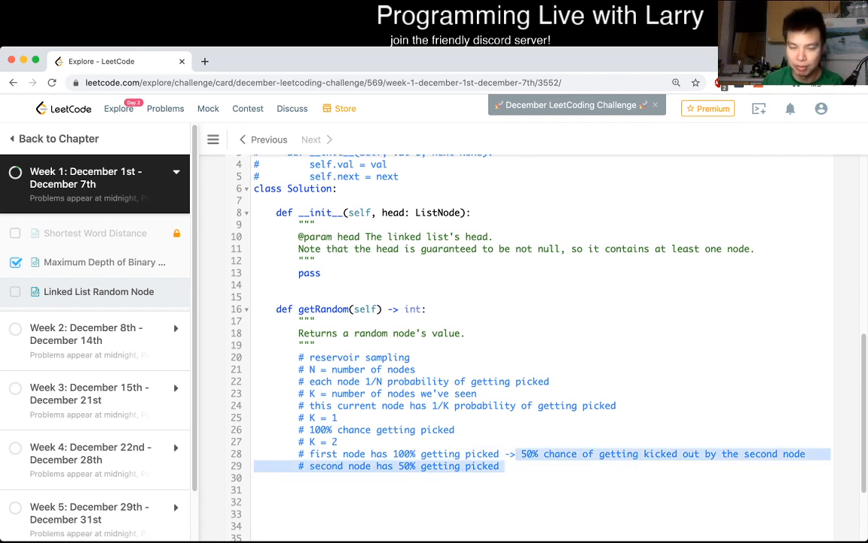
click(499, 467)
text(#)
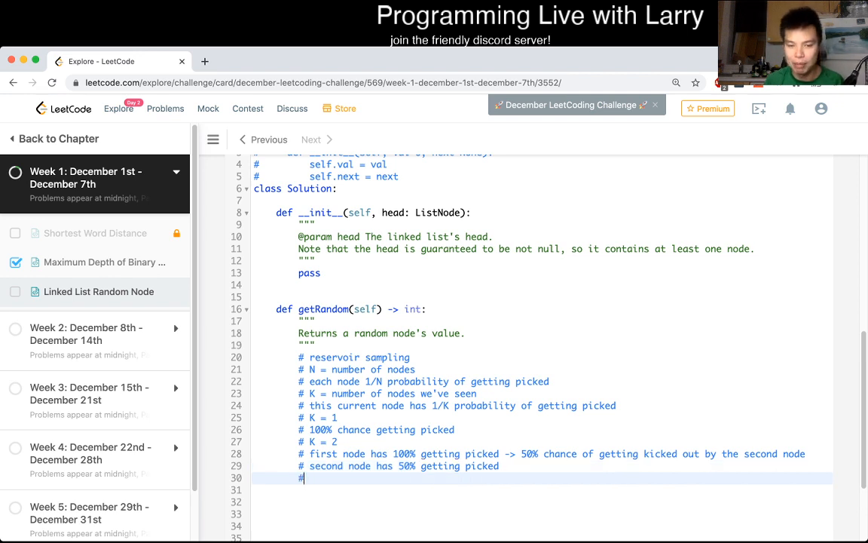
Step: Comment the K = 3 case in words, with the third node at 33.33%
text(K = 3)
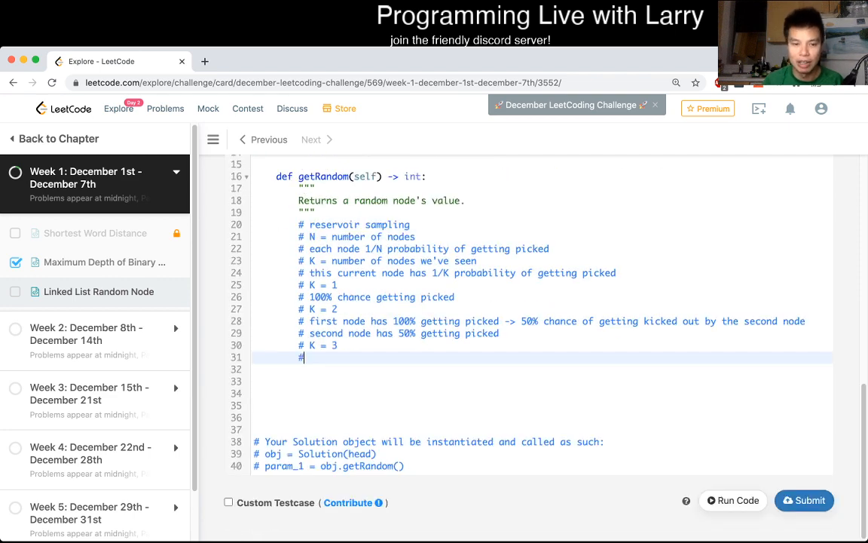
text(first node)
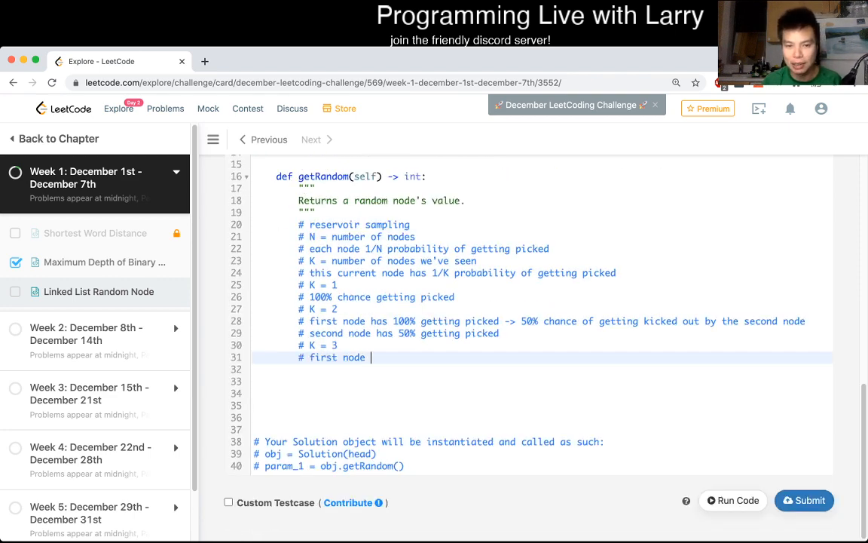
text(has 100% get)
click(543, 369)
text(# second node has 50%)
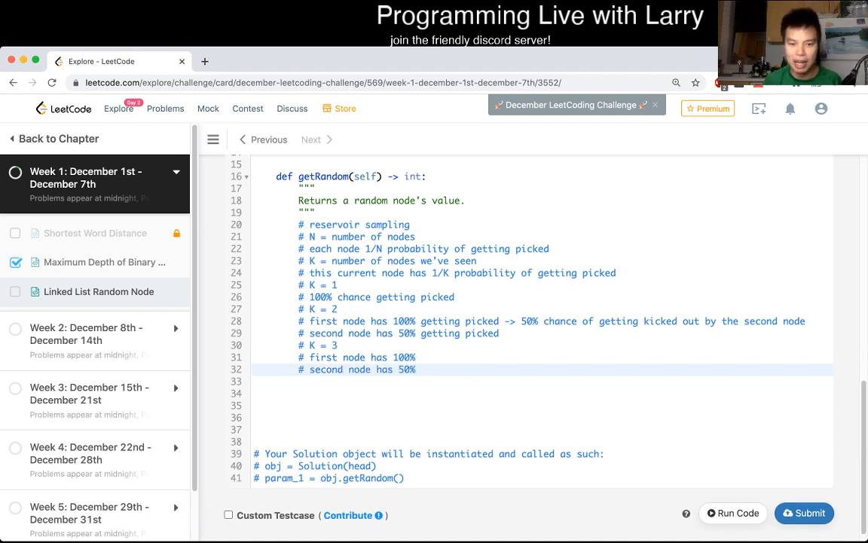
text(, 50)
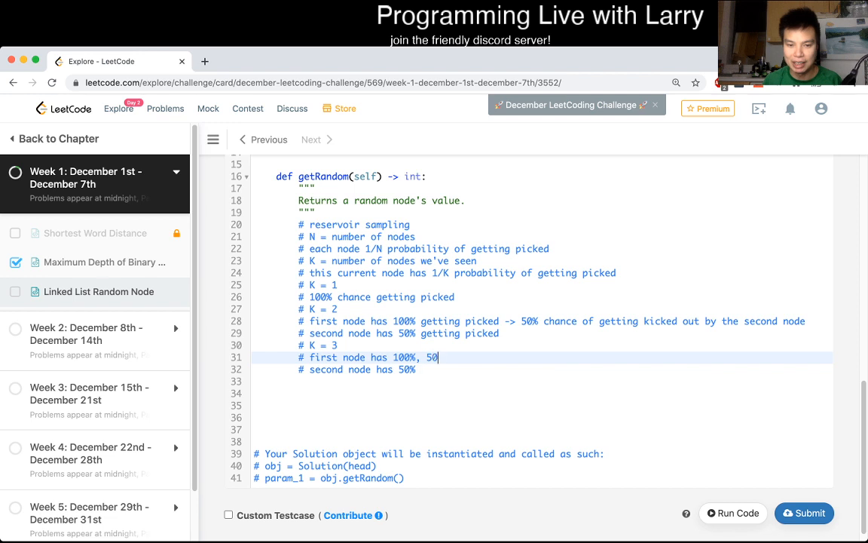
text(getting k)
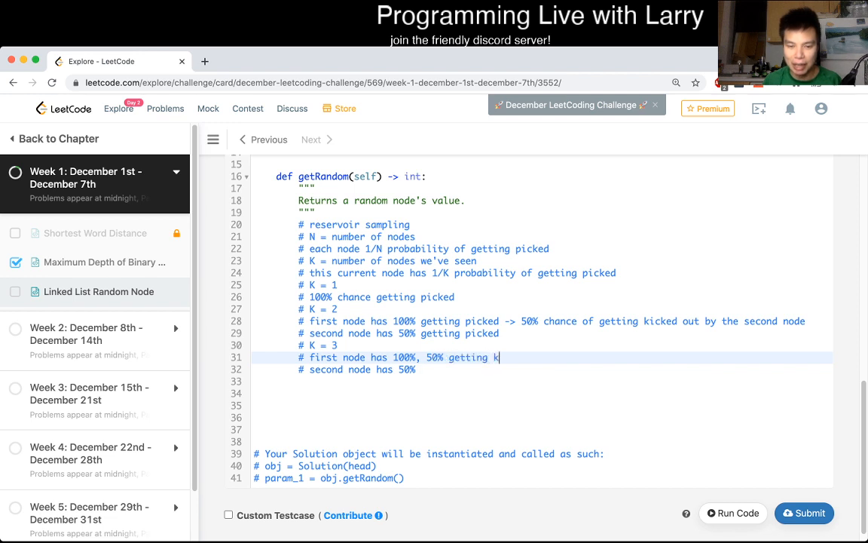
text(icked by the se)
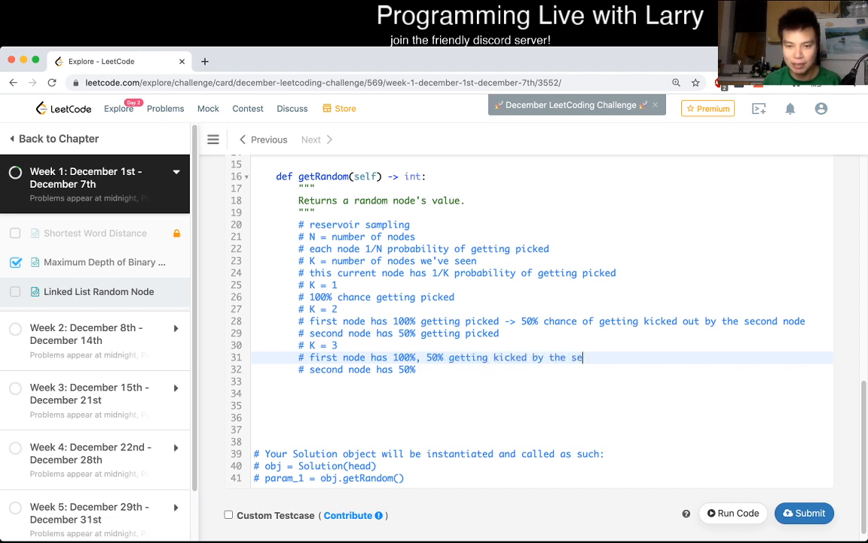
text(cond)
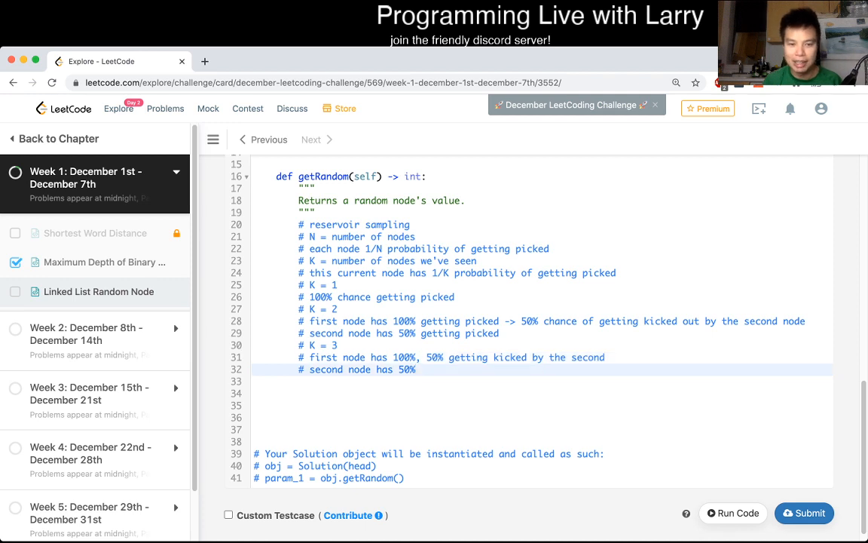
text(# third node has)
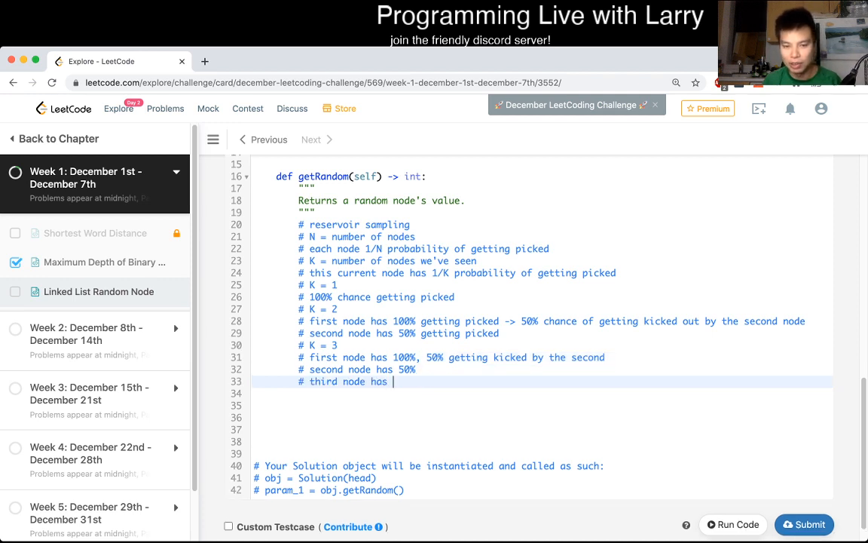
text(33%)
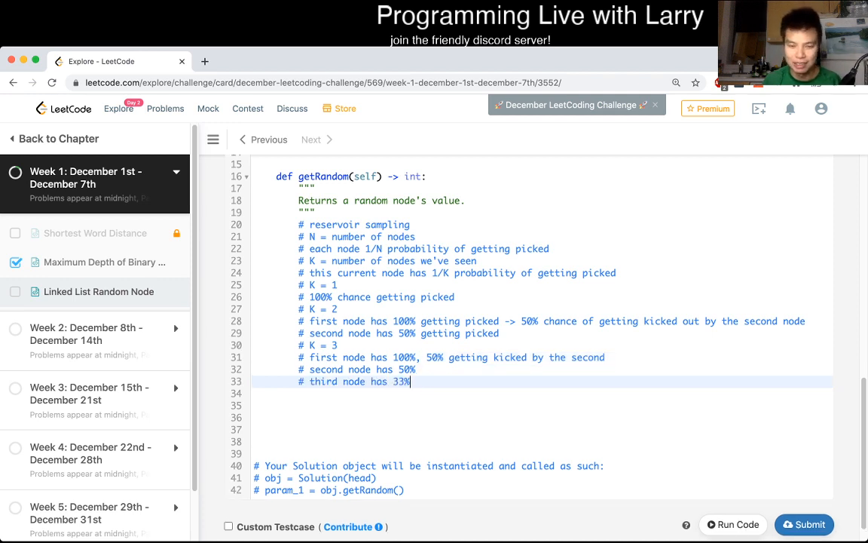
text(.33)
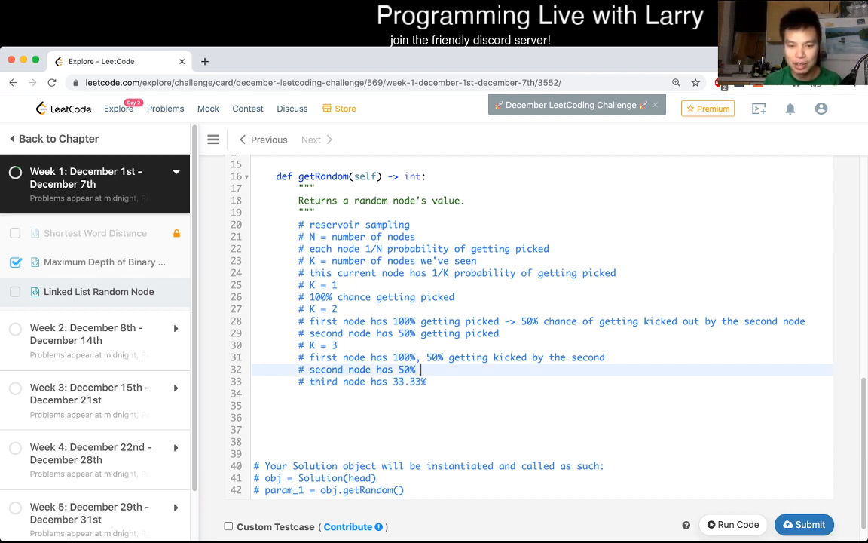
text(->)
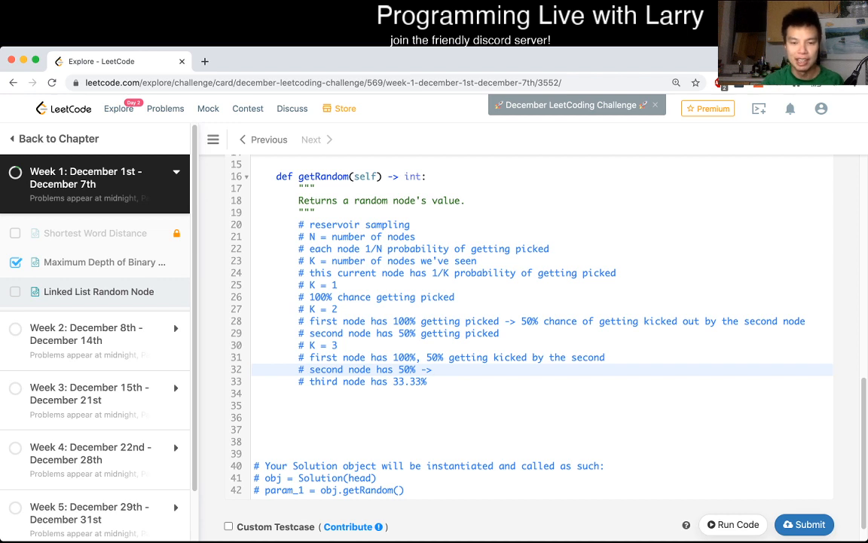
Step: Rewrite the first and second node lines as products 1/1 * 1/2 * 2/3 = 1/3 and 1/2 * 2/3 = 1/3
click(439, 369)
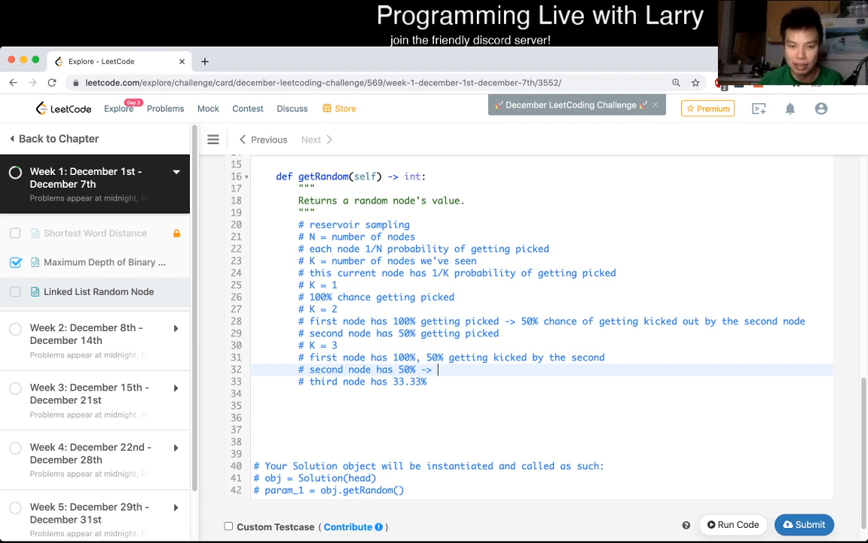
text(1/2)
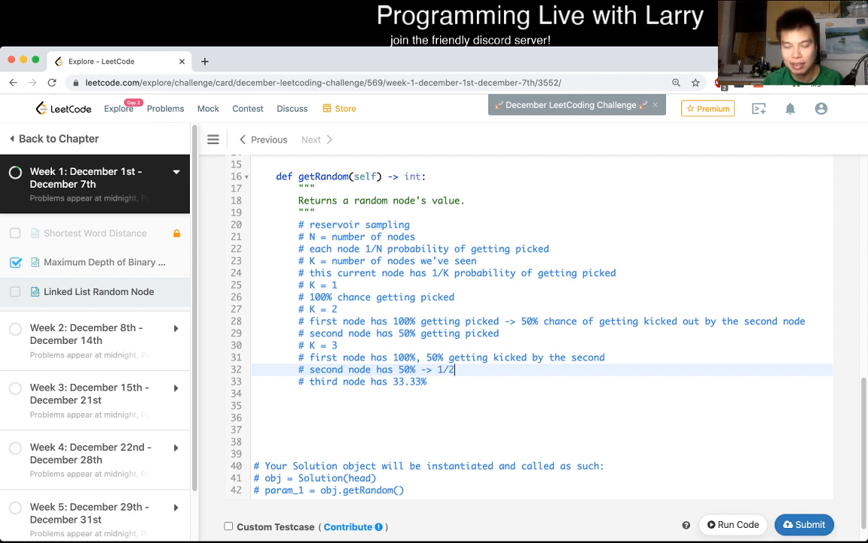
text(* 2/3)
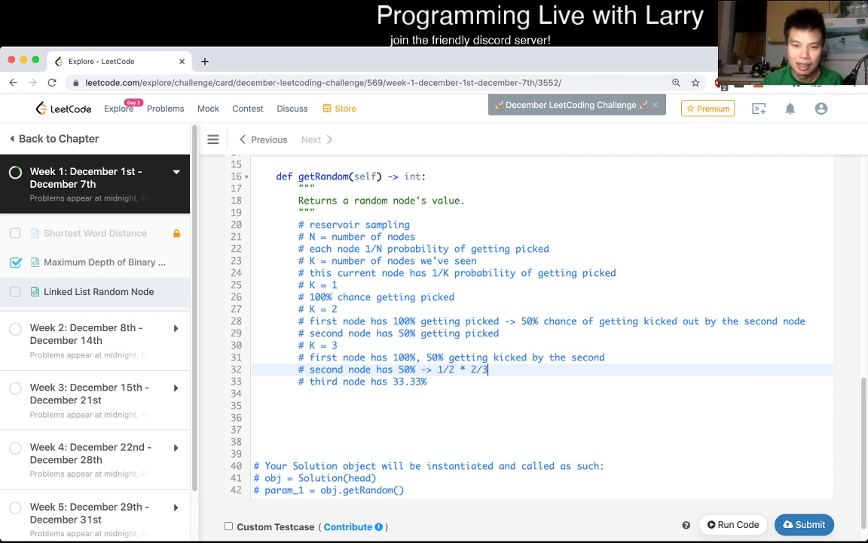
drag(488, 368, 470, 368)
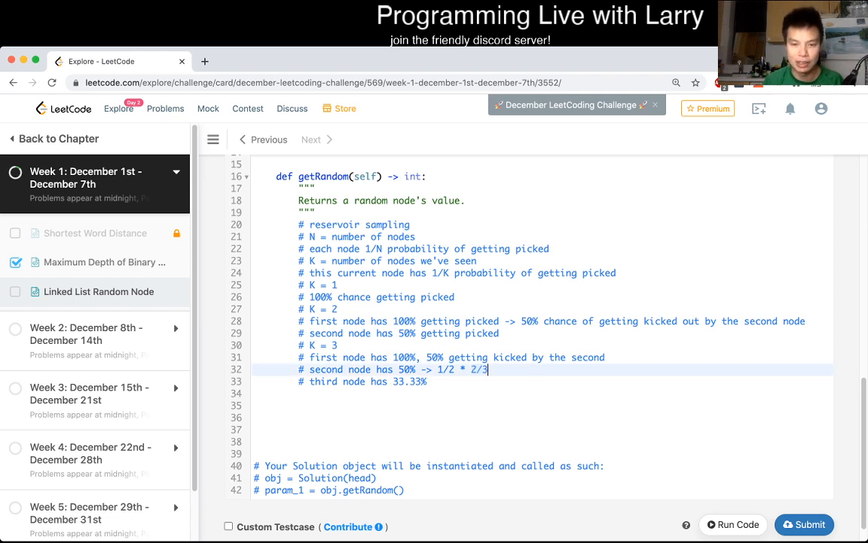
text(= 1/3)
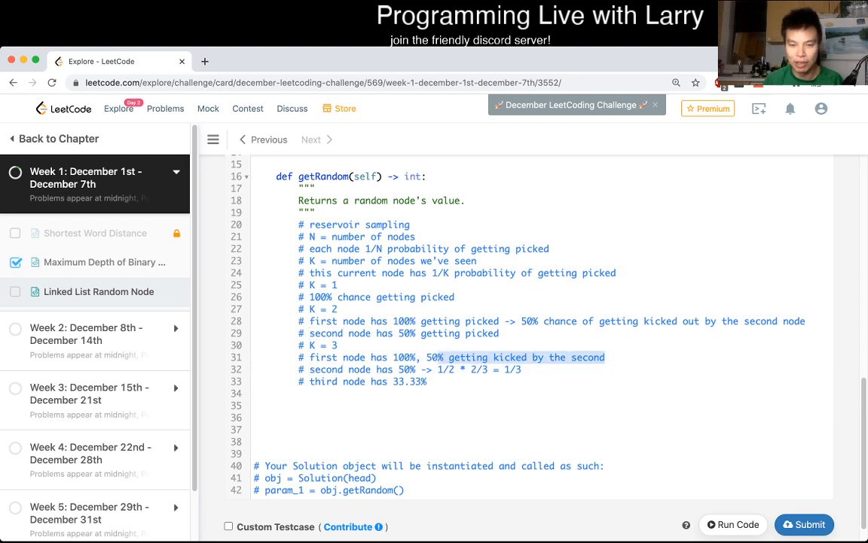
text(1/1 * 1/2)
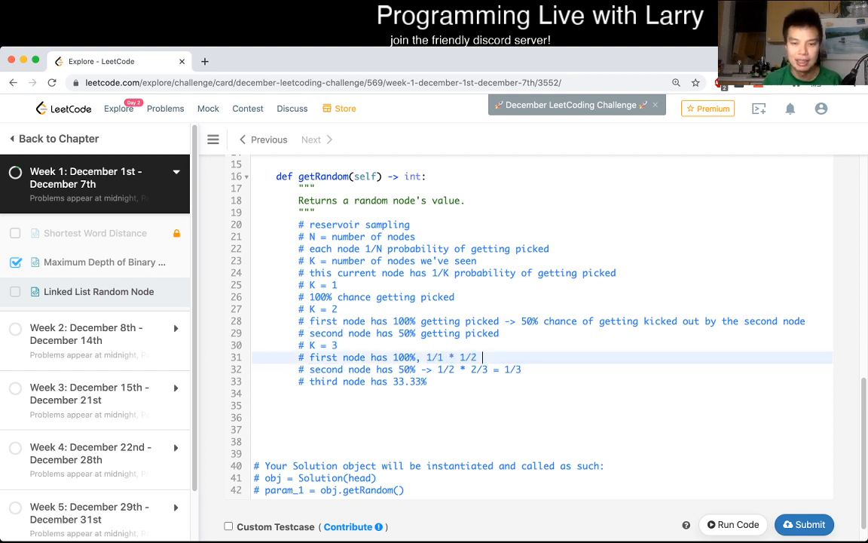
text(* 2/3 = 1/3)
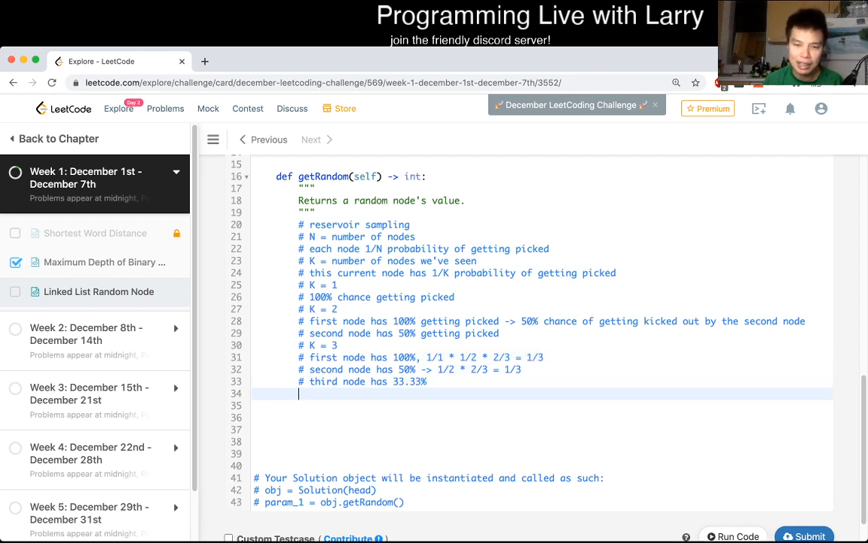
Step: Add a K = 4 case with a fourth node line, extending each product by * 3/4 = 1/4
text(# K = 4)
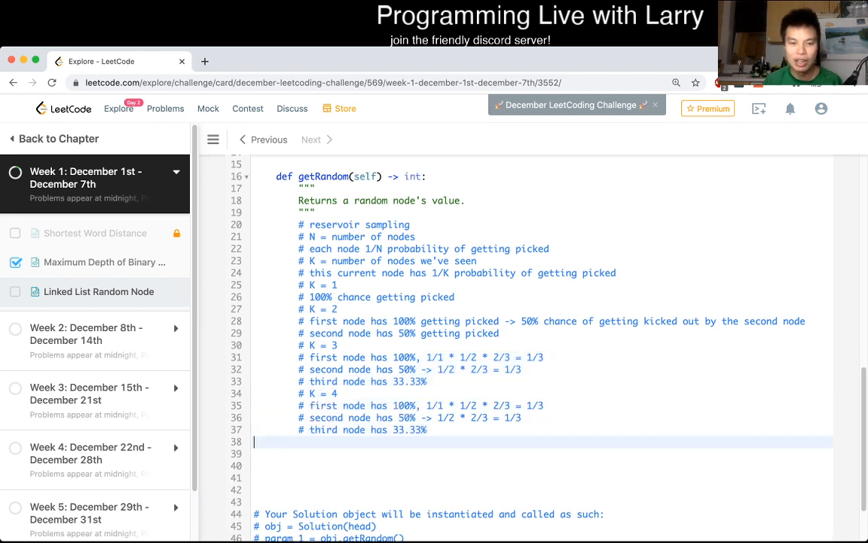
text(# fourth node is 25%)
click(542, 429)
text( * 75%)
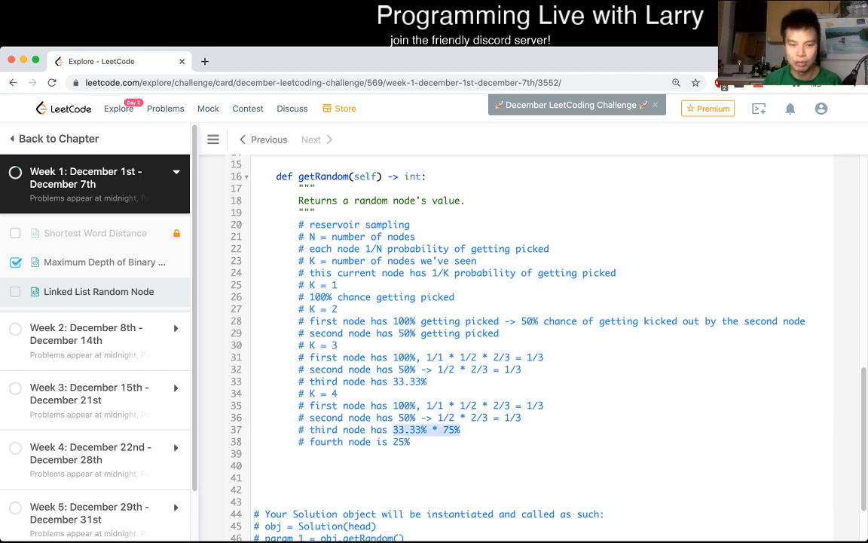
text(1/3 * 3/4)
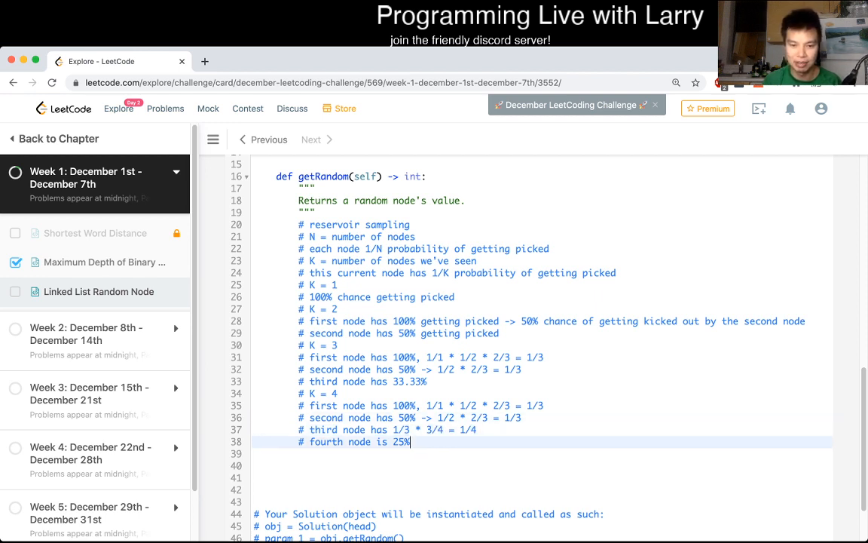
text(= 1/4)
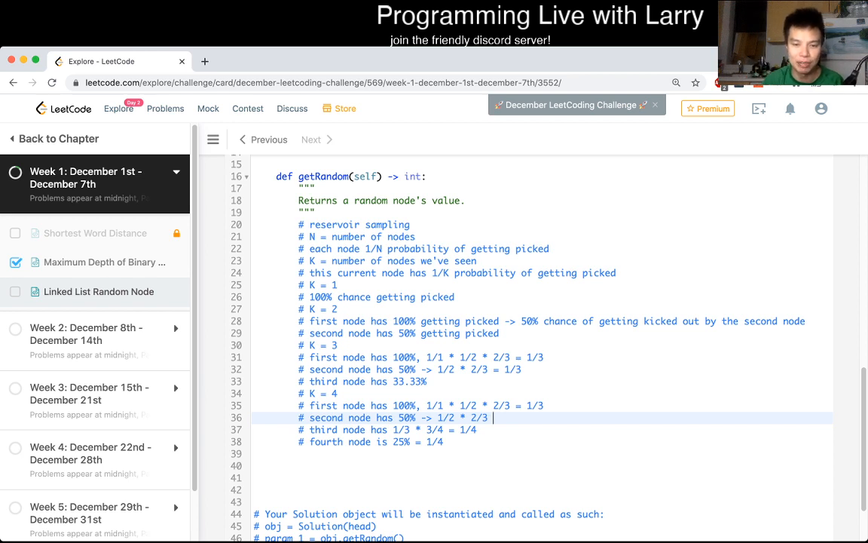
text(* 3/4 = 1/4)
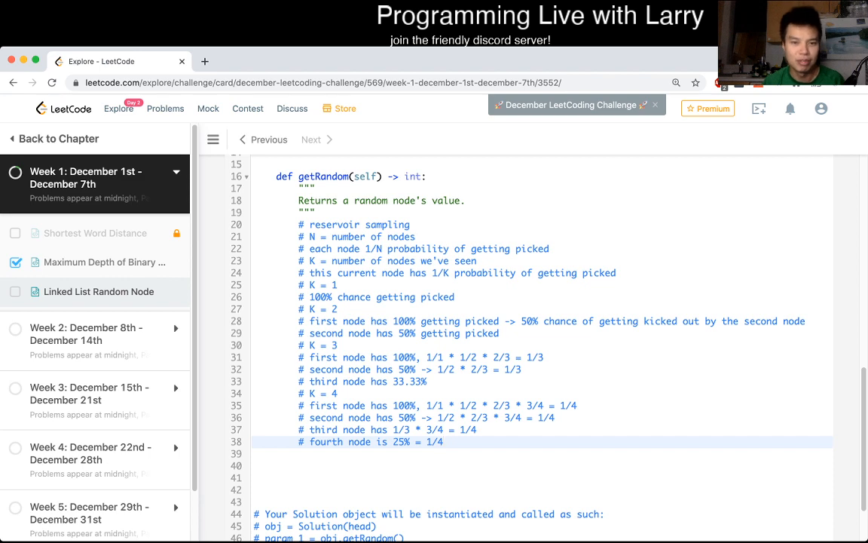
Step: Replace the worked notes with K = 0, current = head, and a while current is not None loop advancing current.next with an if started
drag(299, 223, 443, 442)
text(K =)
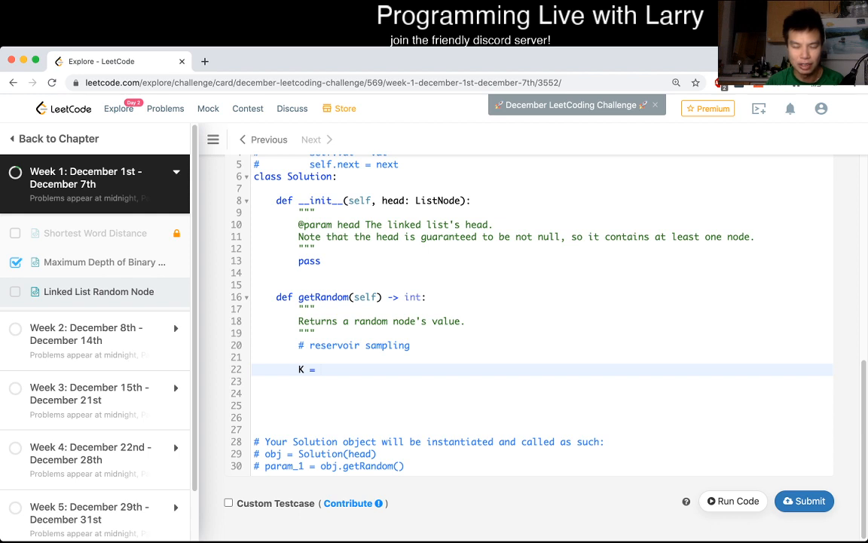
text(0)
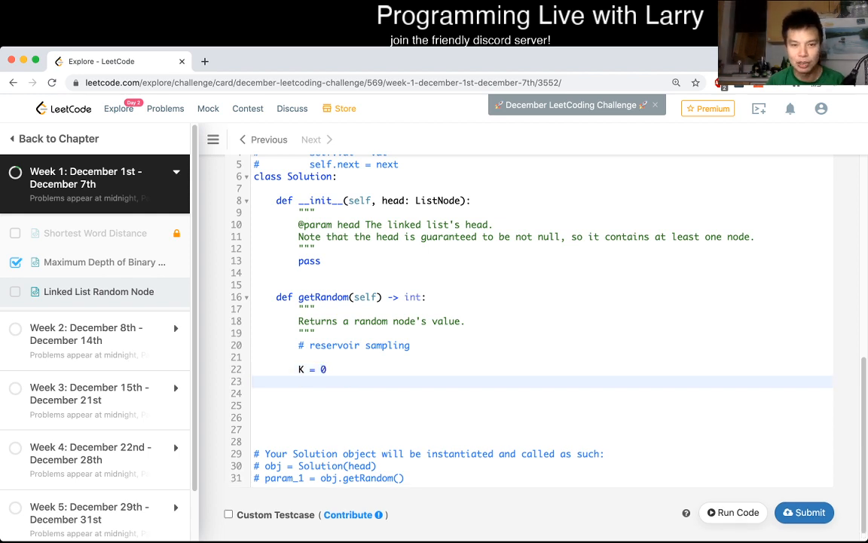
text(current = head)
click(542, 406)
text(while curren)
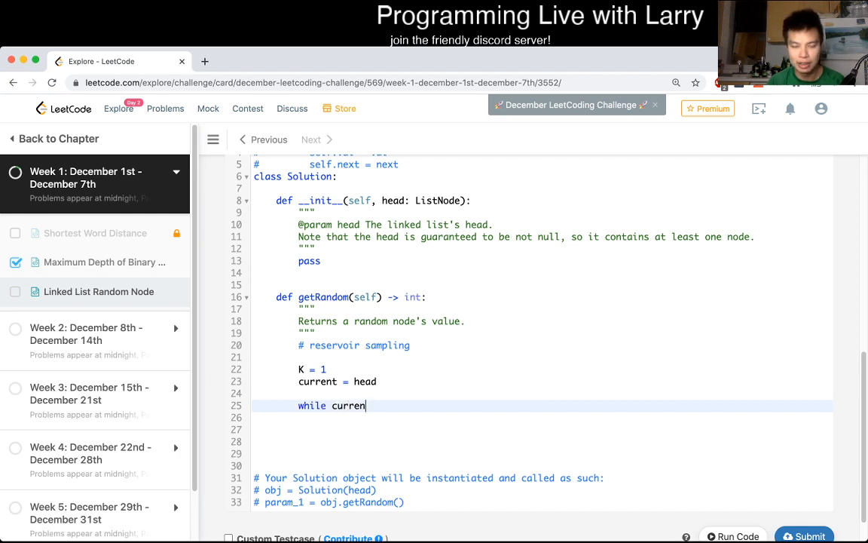
text(t is not None:)
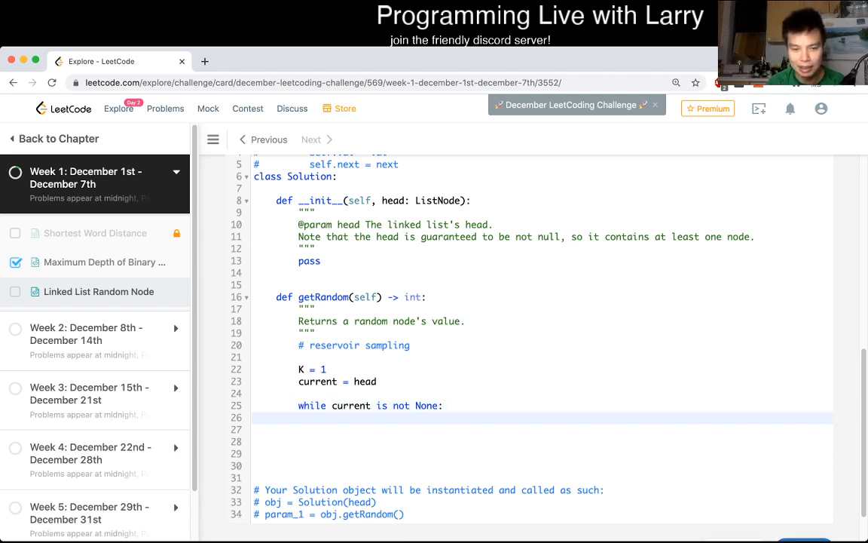
text(current = current.next)
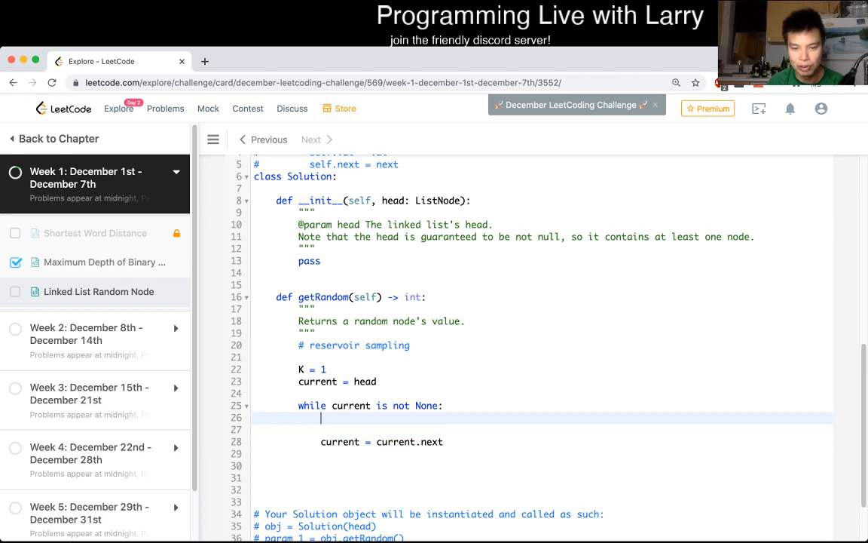
text(if)
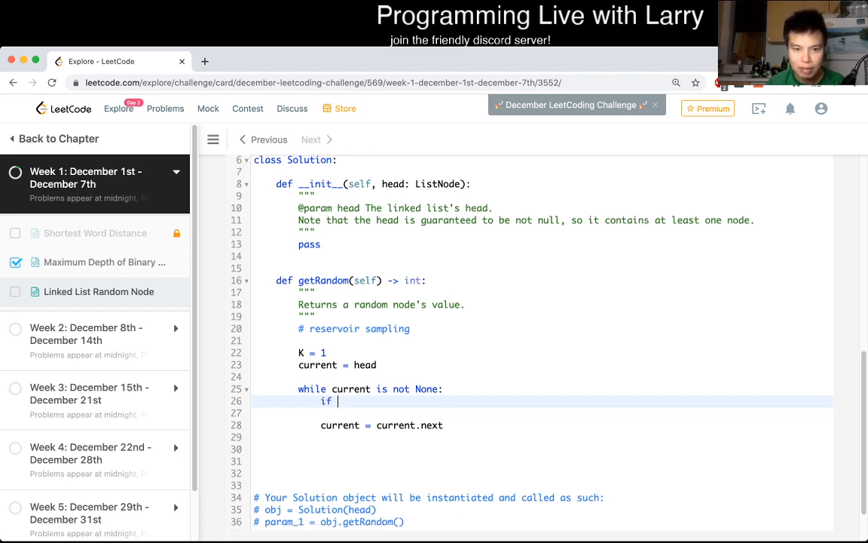
scroll(up, 3)
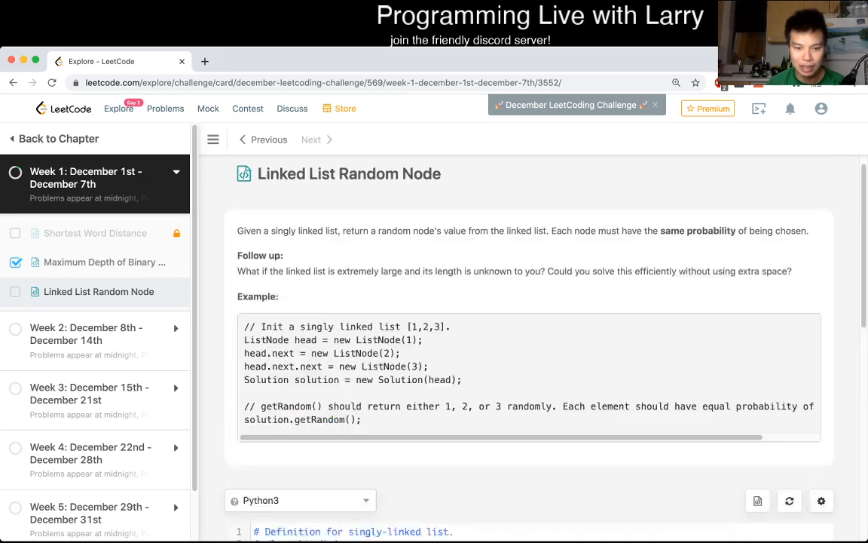
Step: Import random and assign keep = current.val when random.randint(1, K) <= 1, commented # 1/K
scroll(down, 3)
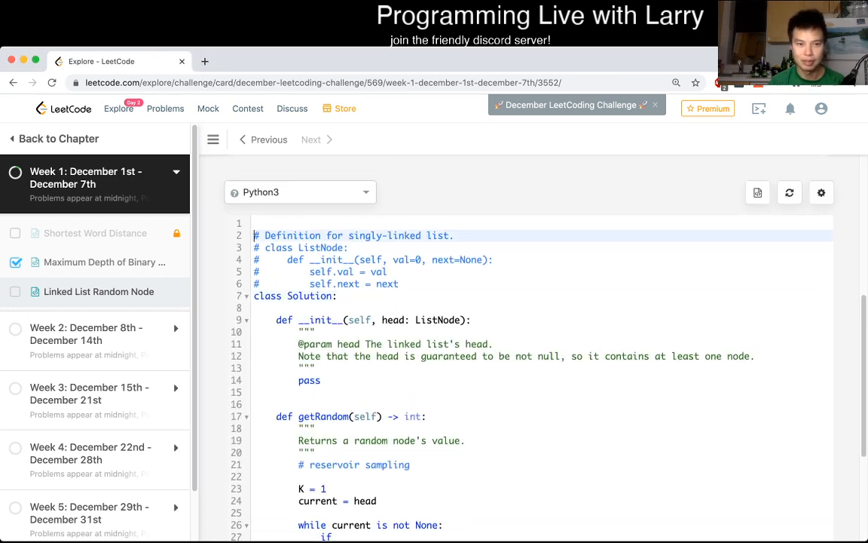
text(import random)
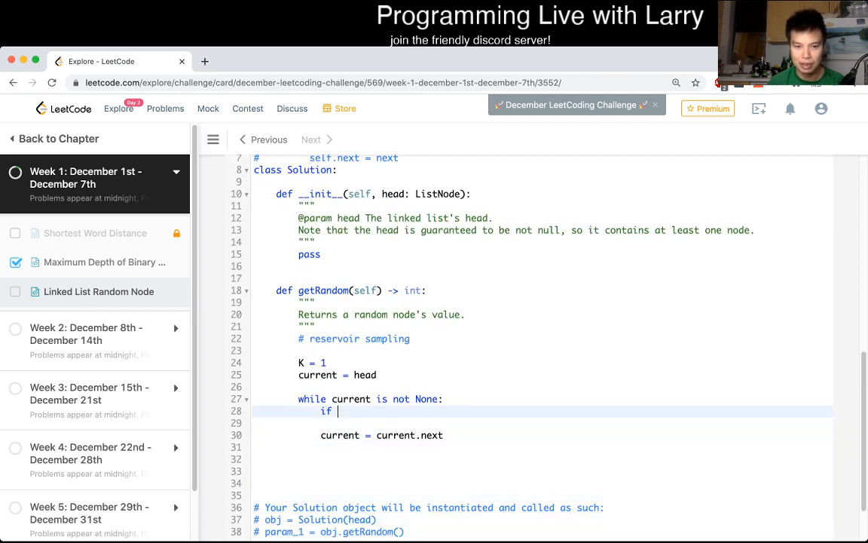
text(random.randint() <)
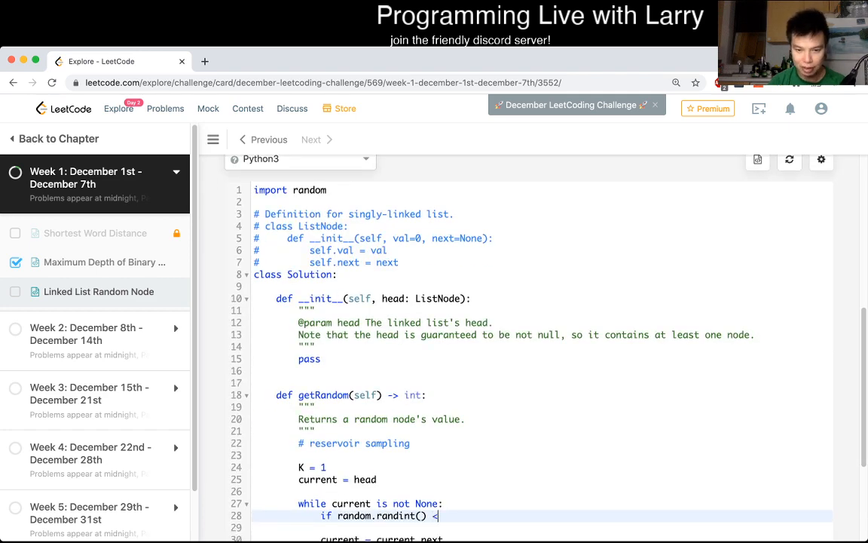
text(=)
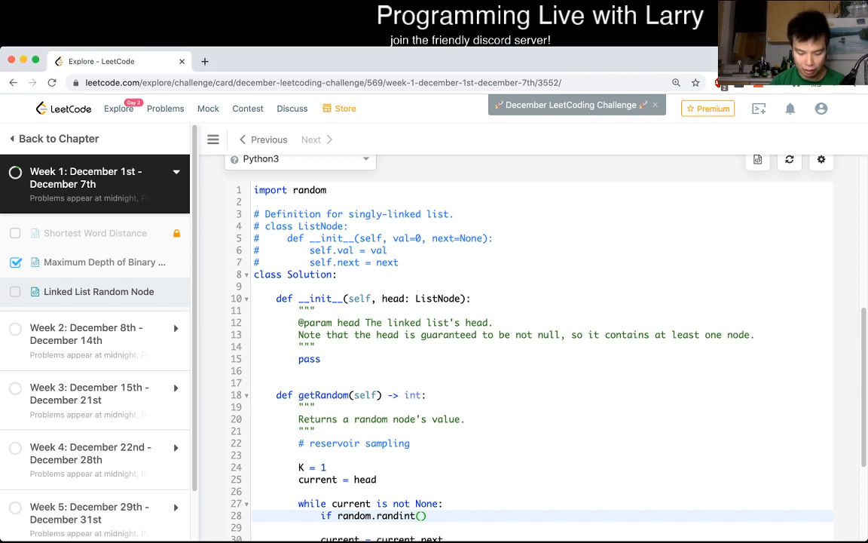
text(1)
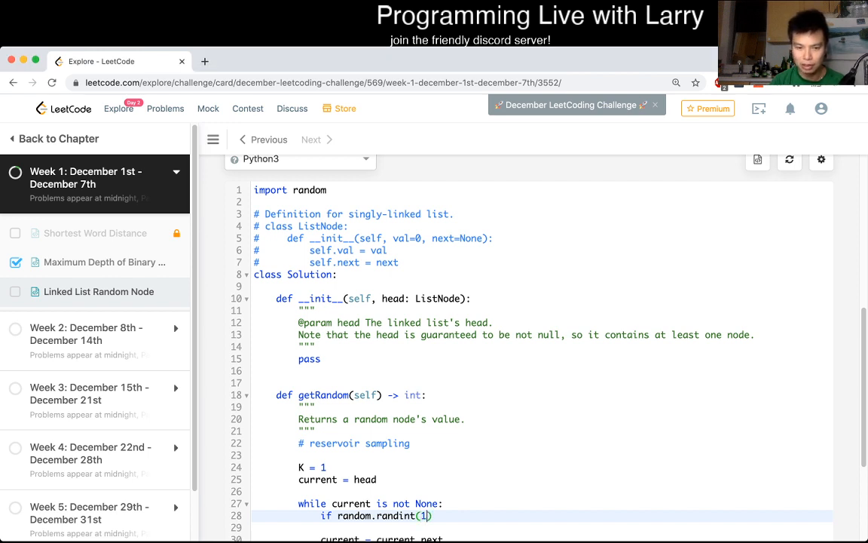
text(, K)
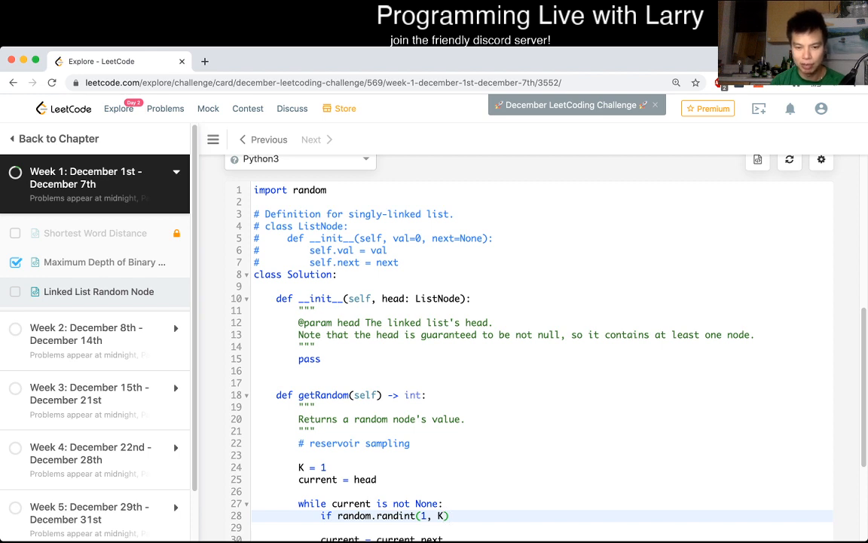
text(<= 1:)
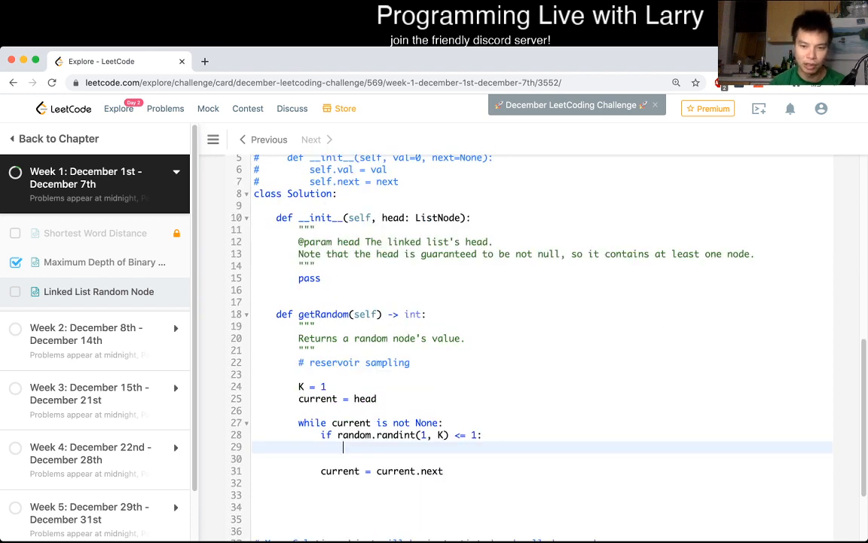
text(# 1/ K)
text(keep =)
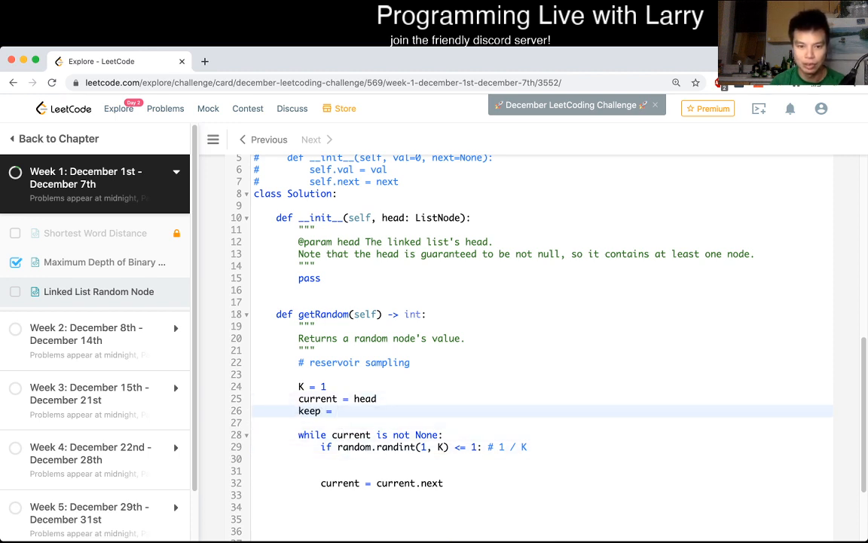
text(current)
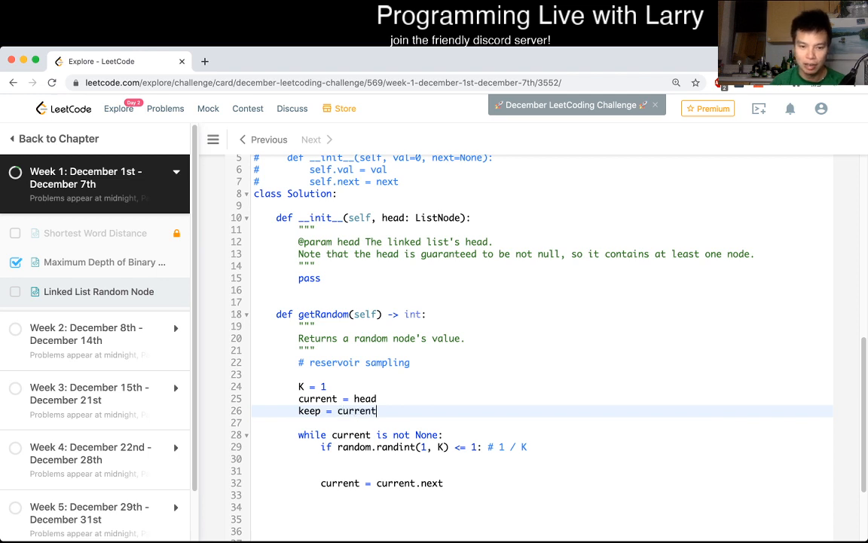
text(.val)
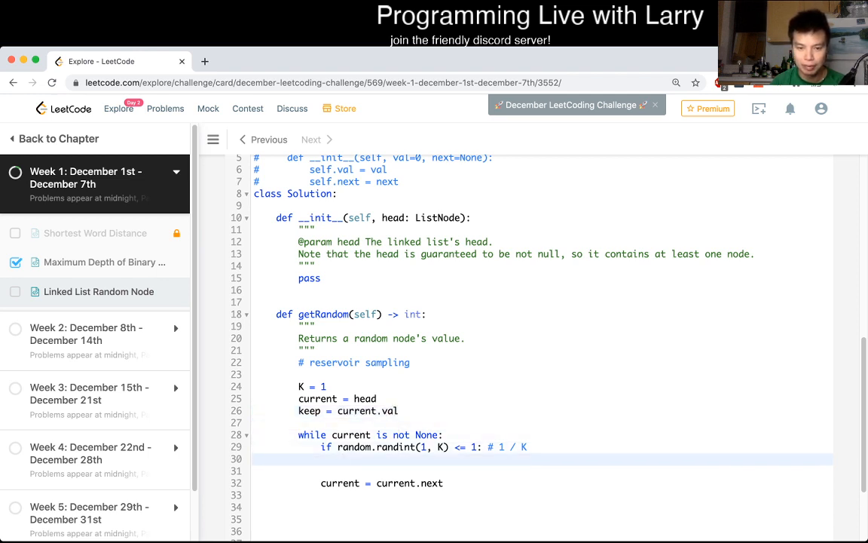
text(keep = current.val)
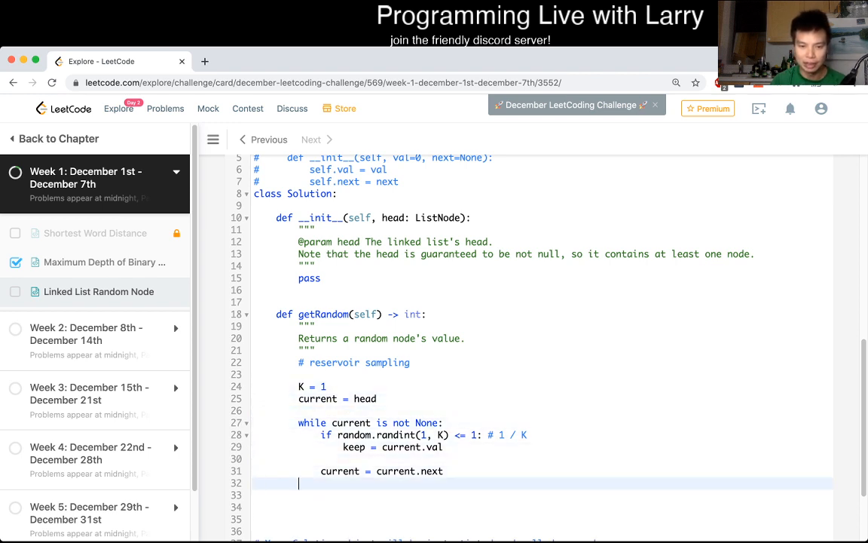
Step: Increment K += 1 each node and return keep after the loop
text(K += 1)
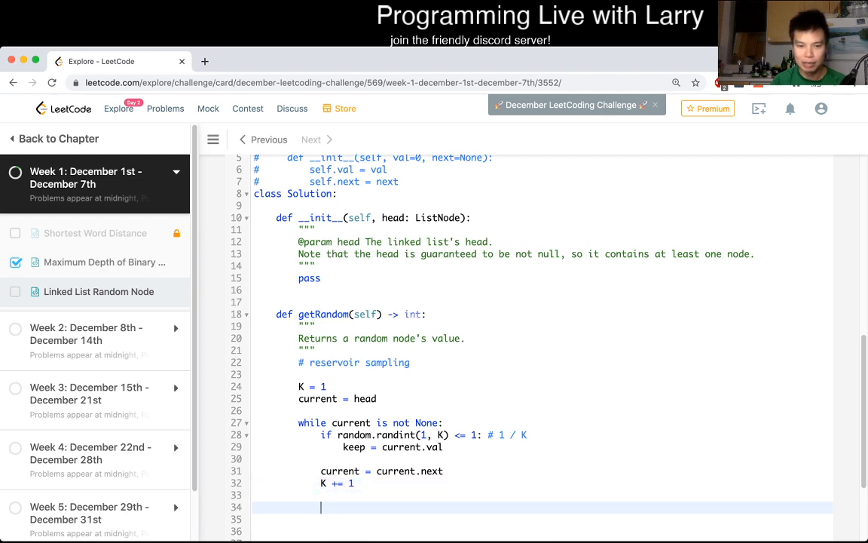
text(return ke)
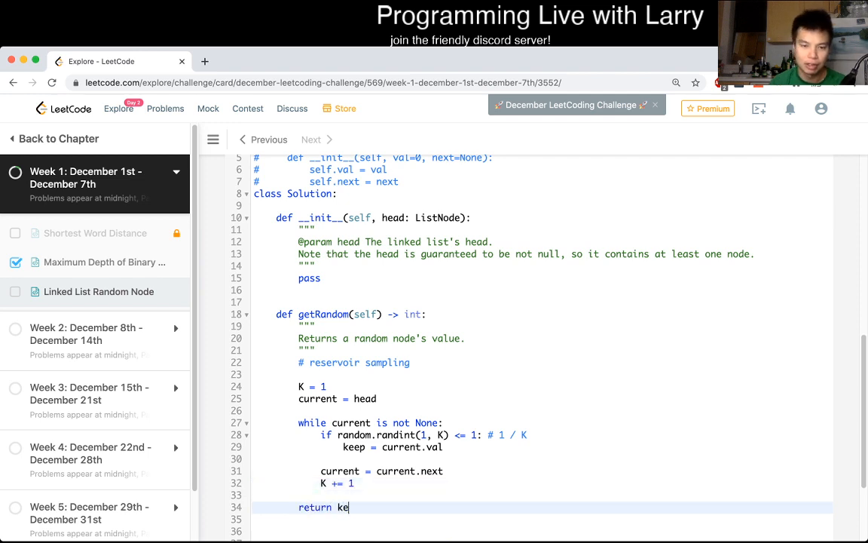
text(ep)
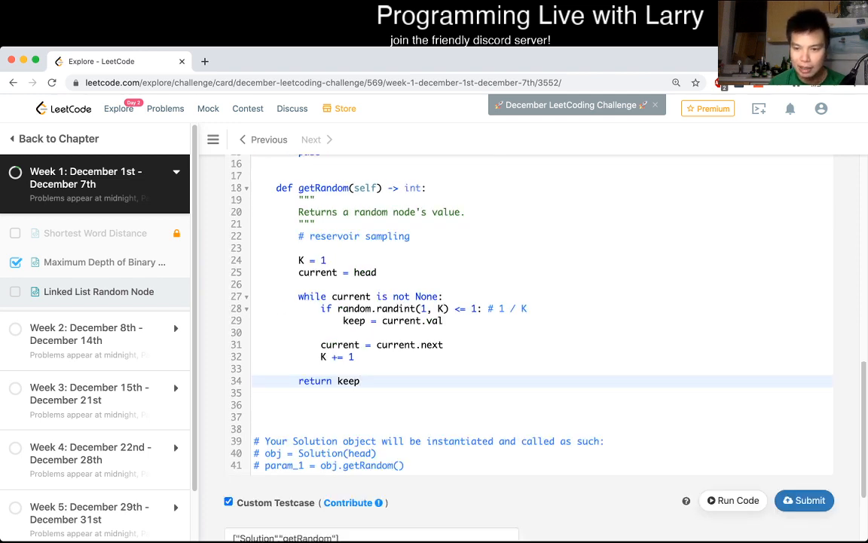
Step: Store self.head = head in the constructor and run the solution for judging
click(734, 500)
text(self)
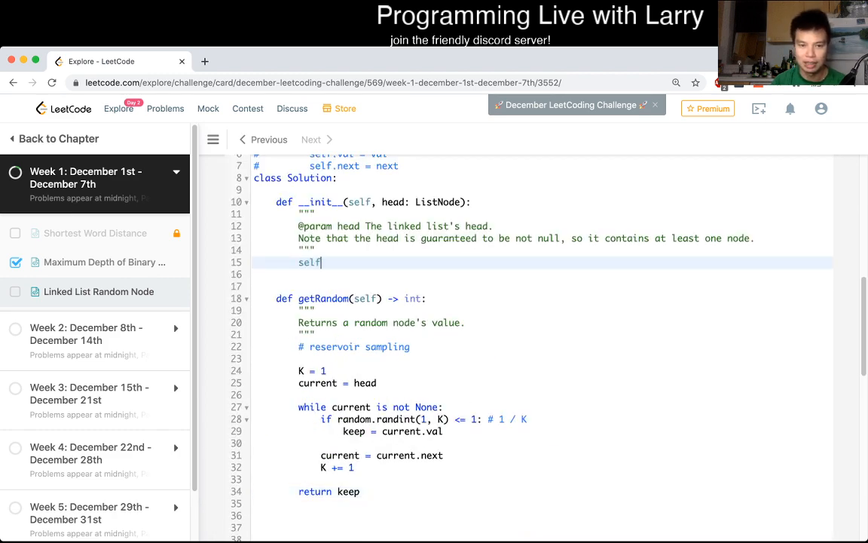
text(.head = head)
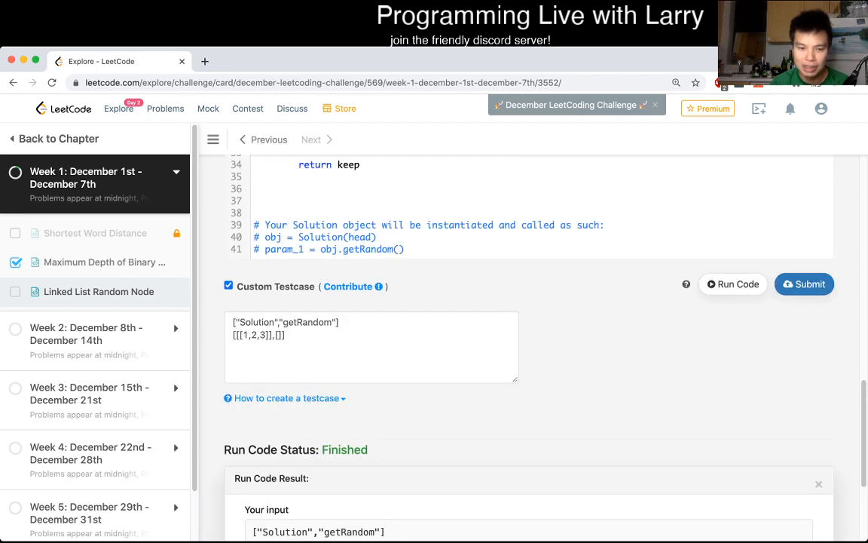
scroll(down, 3)
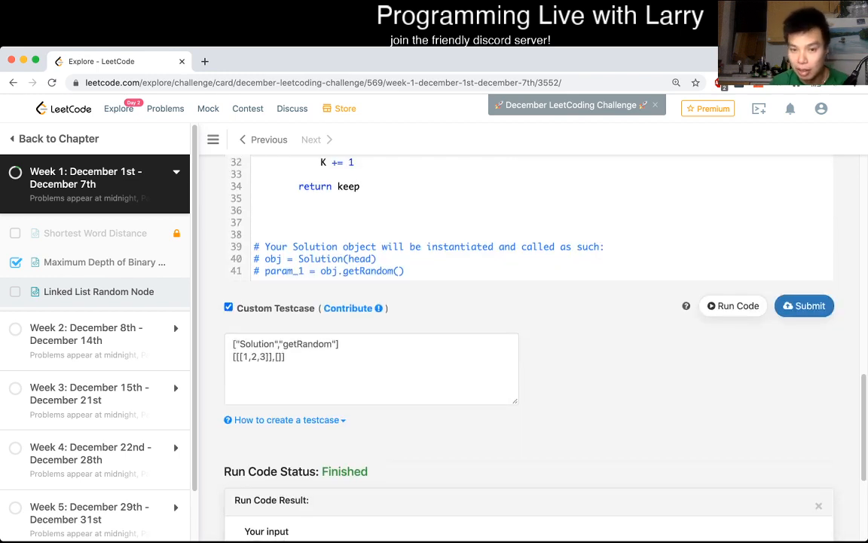
click(805, 305)
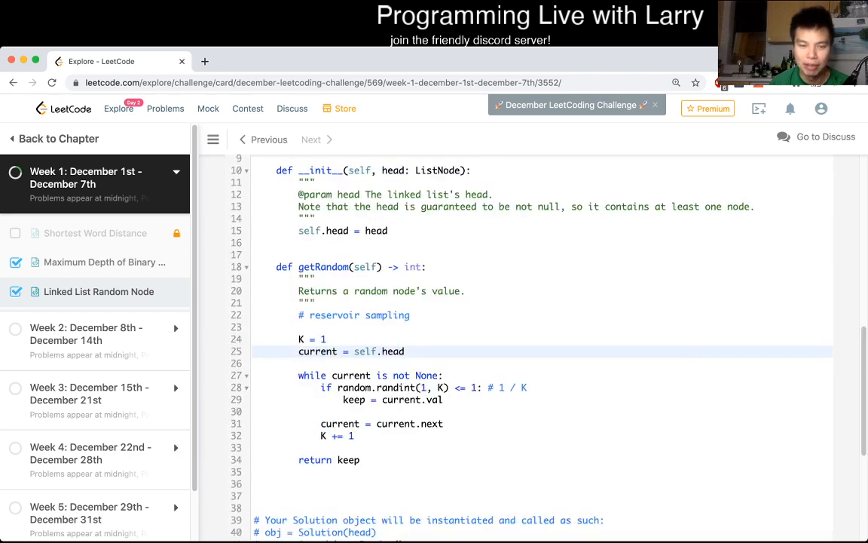
Step: Enter the custom testcase [[1,2,3]],[] and review the accepted reservoir-sampling code
scroll(down, 3)
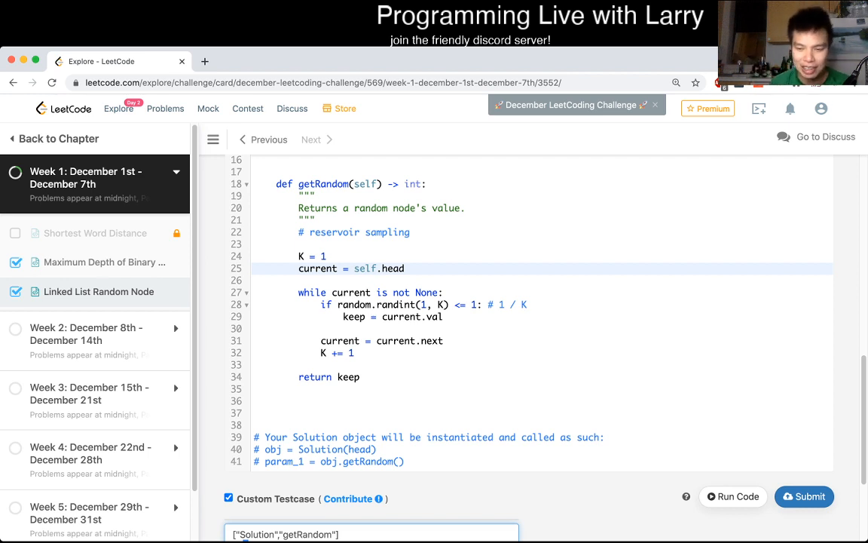
text([[1,2,3]],[]])
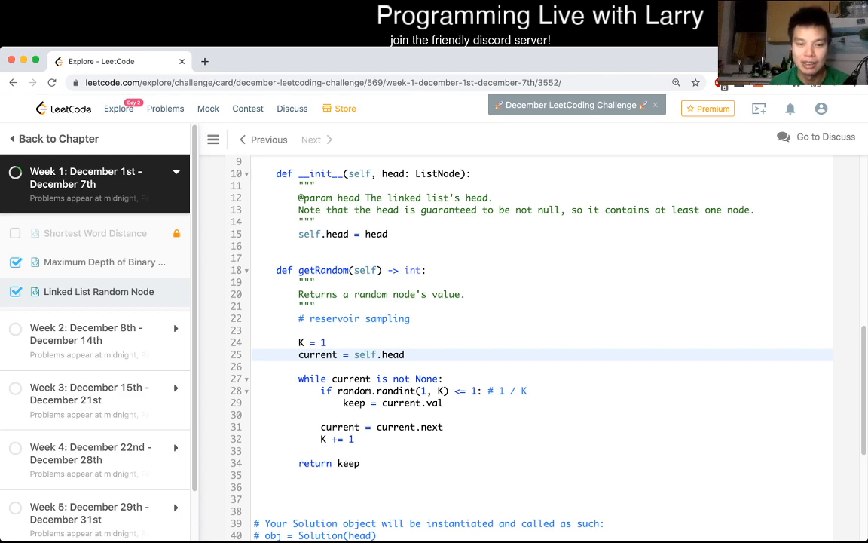
scroll(down, 3)
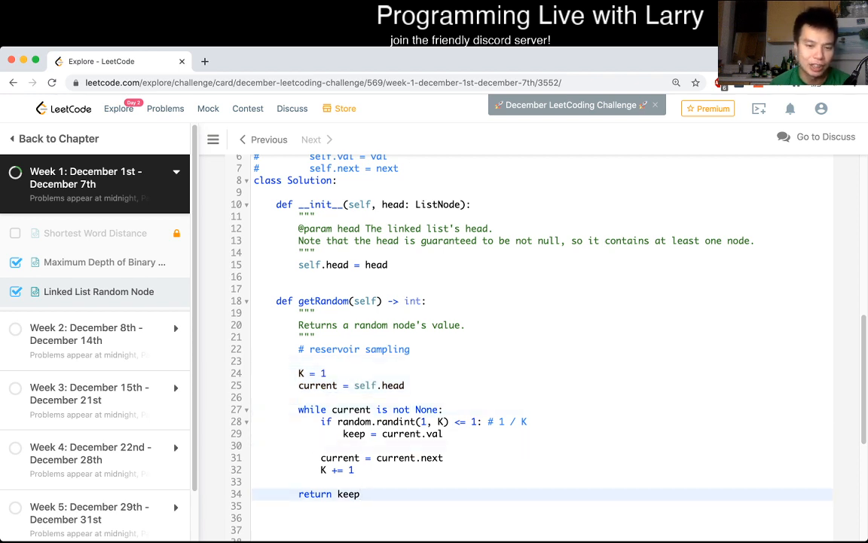
drag(298, 410, 355, 470)
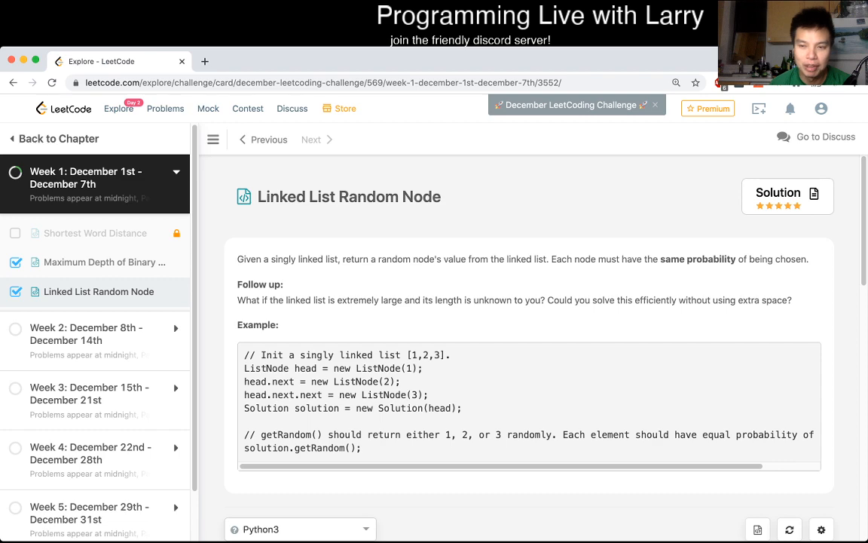
scroll(down, 3)
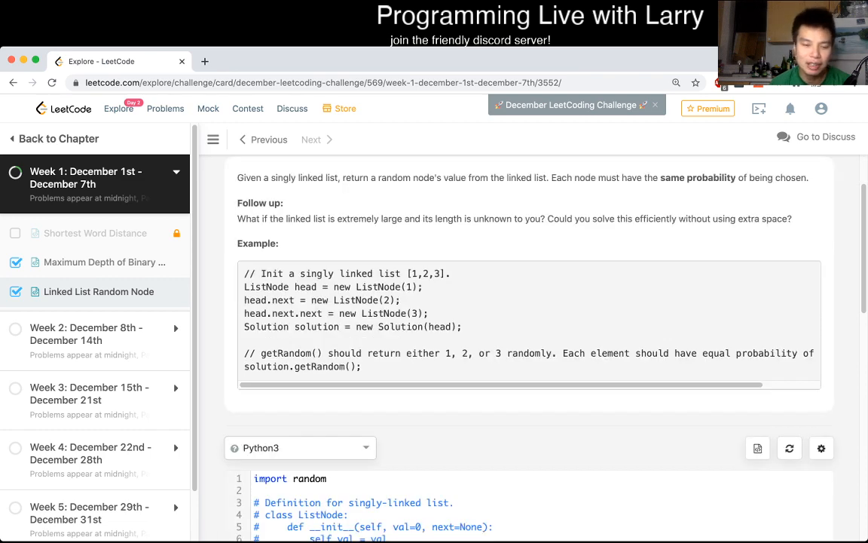
scroll(down, 3)
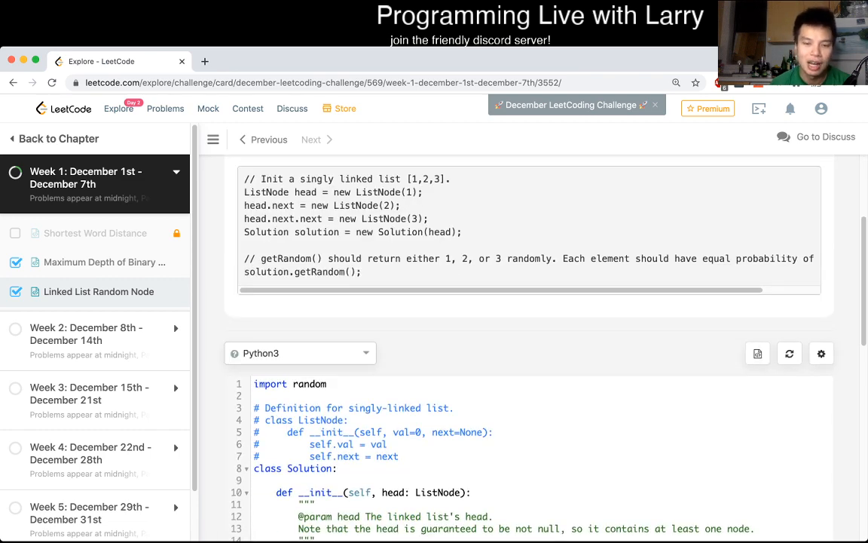
scroll(down, 3)
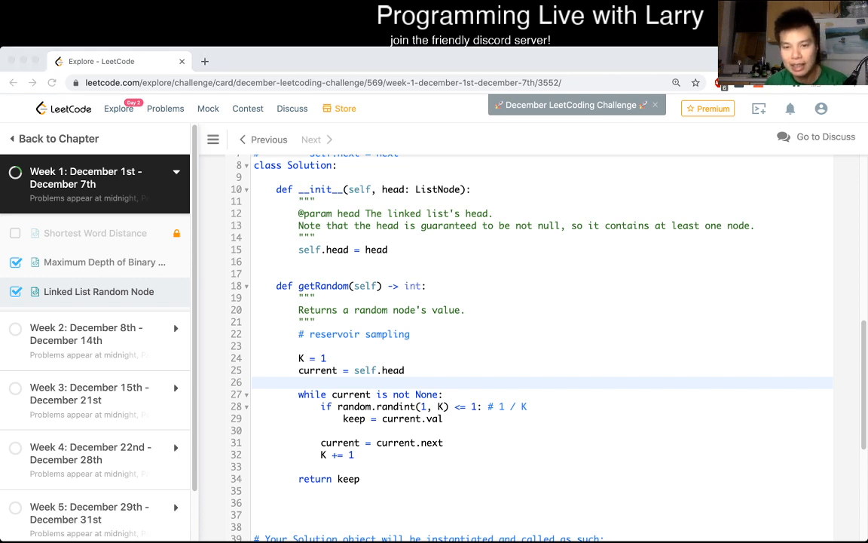
scroll(up, 3)
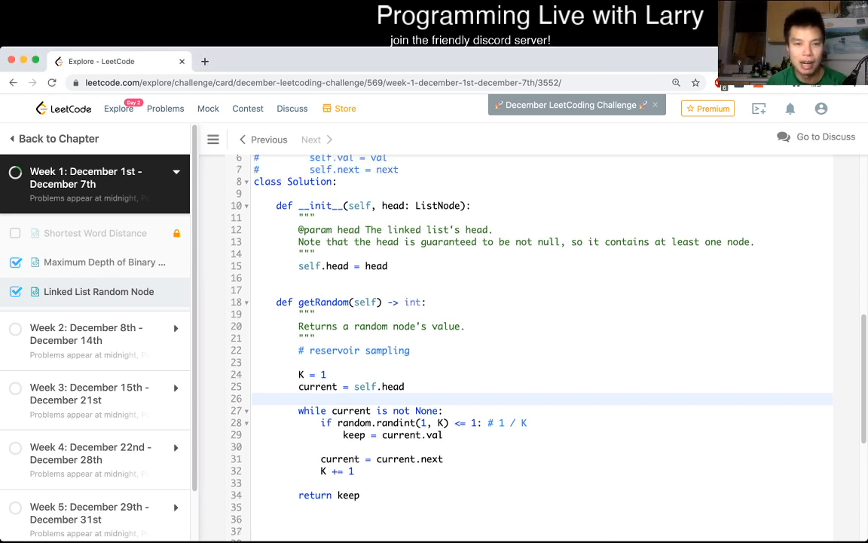